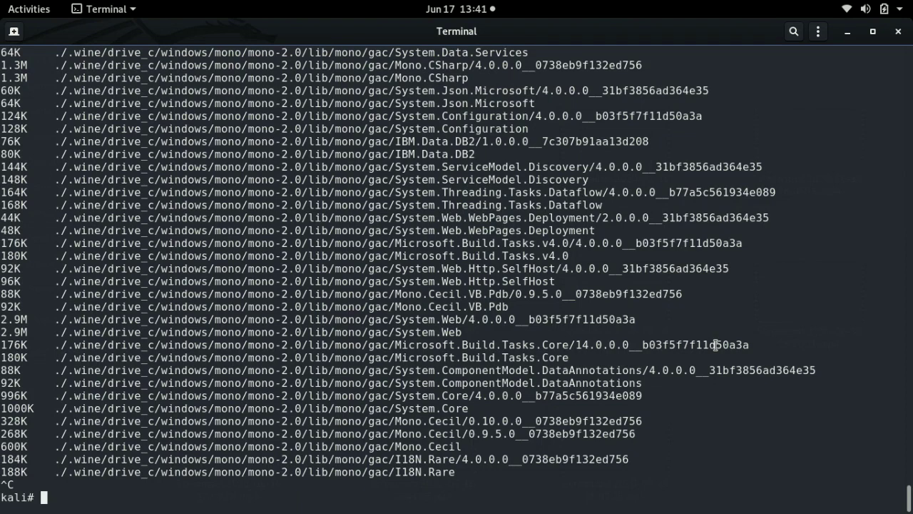
Step: Empty the terminal screen with clear, removing the mono file-size listing
type("cl")
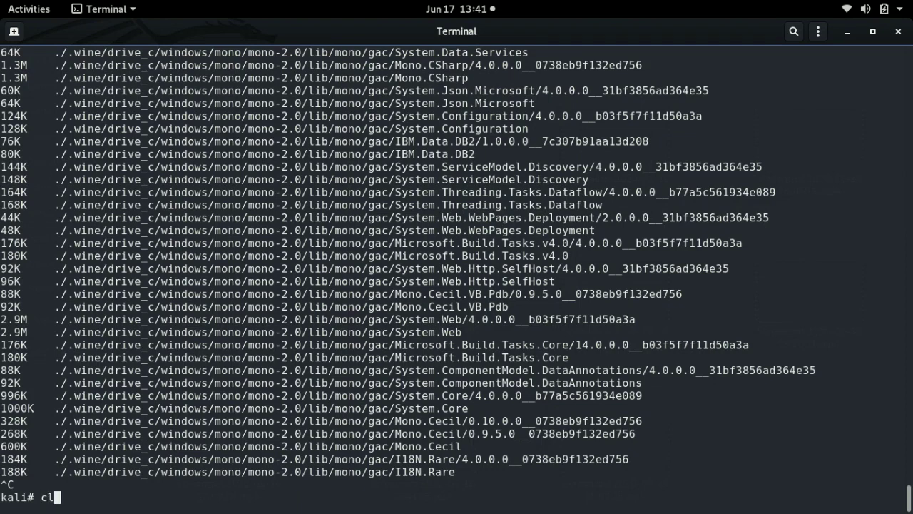
type("ear")
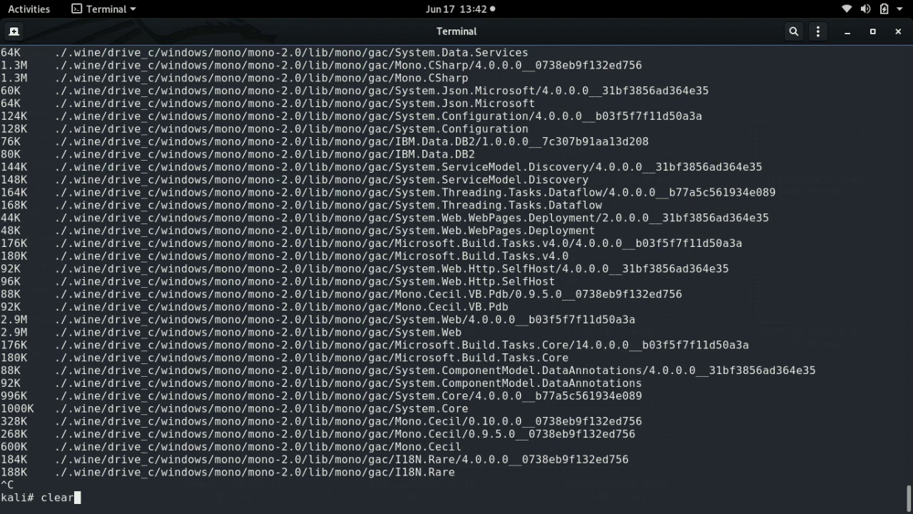
key("Return")
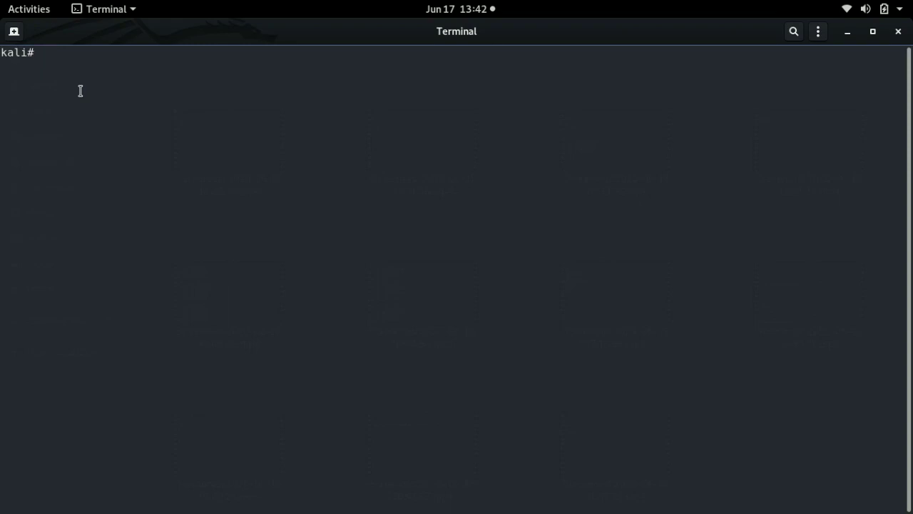
Step: Report filesystem disk usage with df in 1K blocks, then df -h with sizes like 913G and 1.9G
type("df")
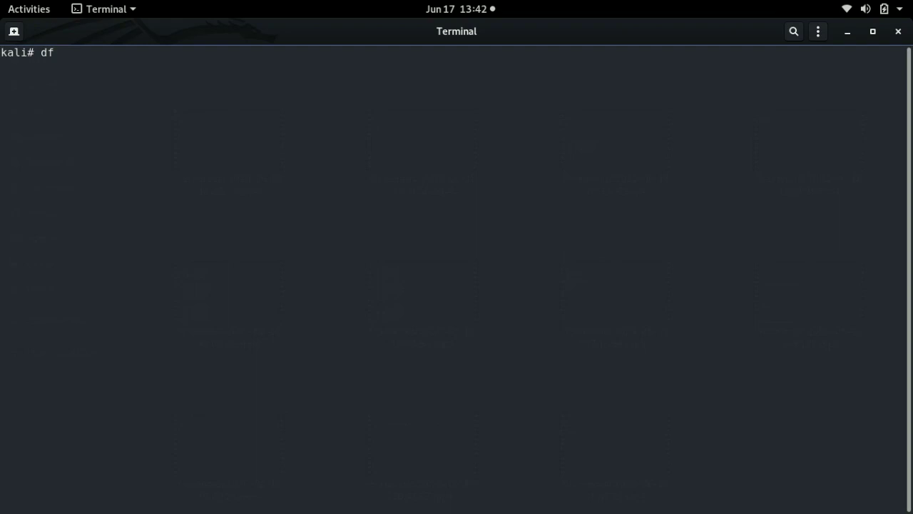
key("Return")
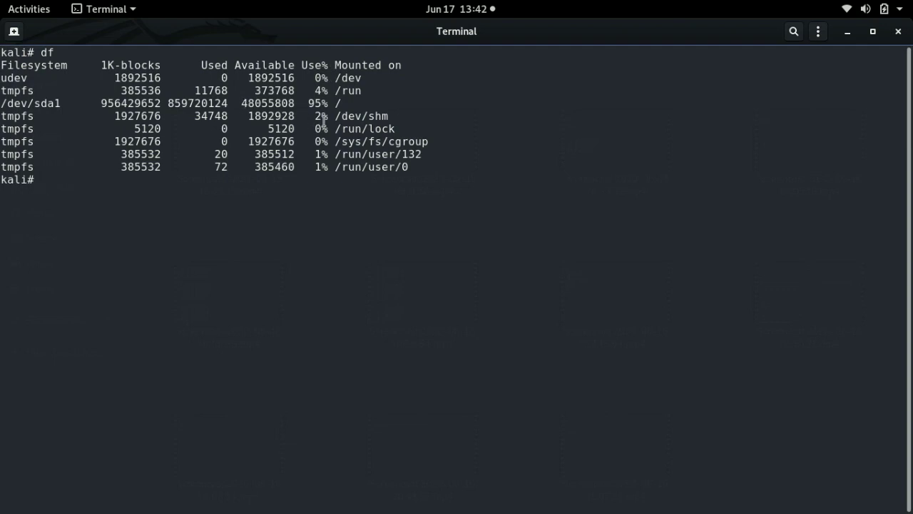
type("df -h")
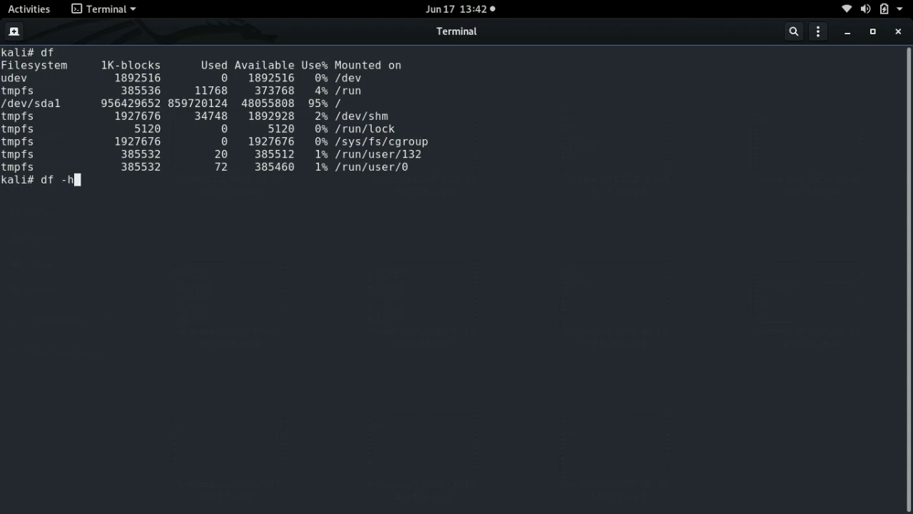
key("Return")
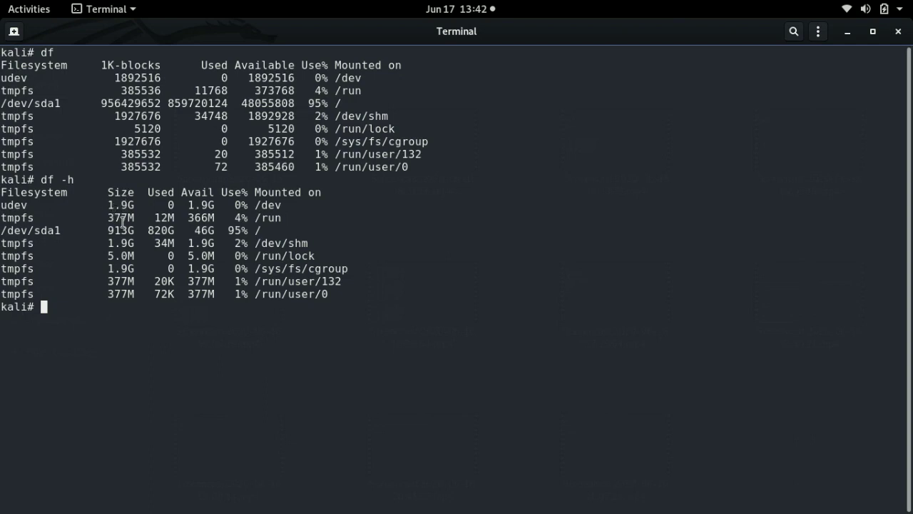
mouse_move(143, 266)
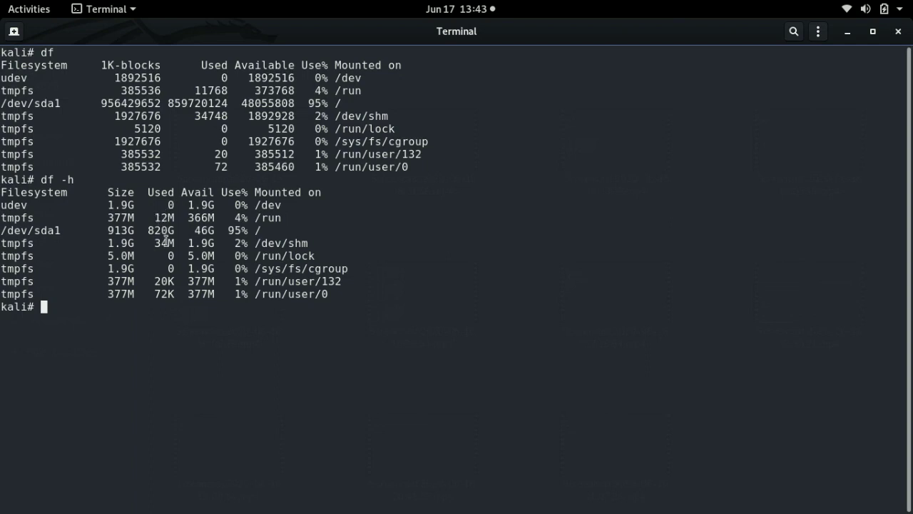
mouse_move(168, 205)
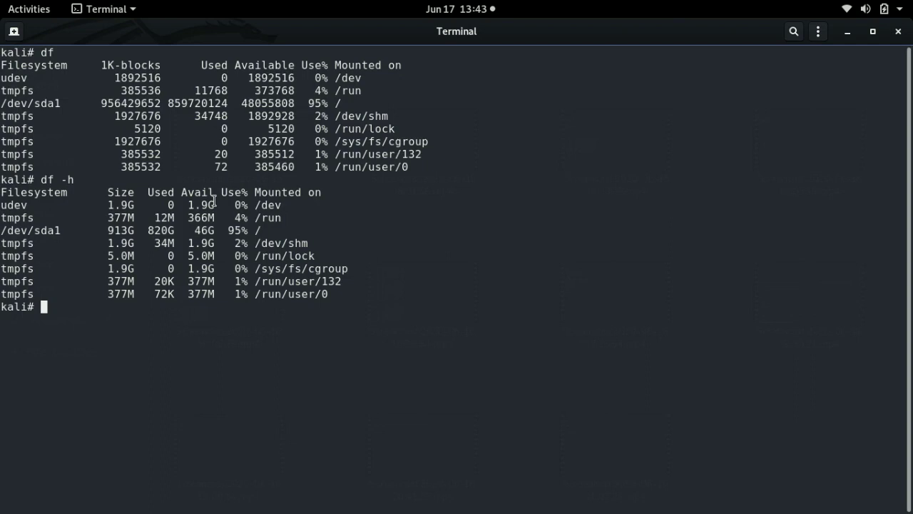
mouse_move(229, 236)
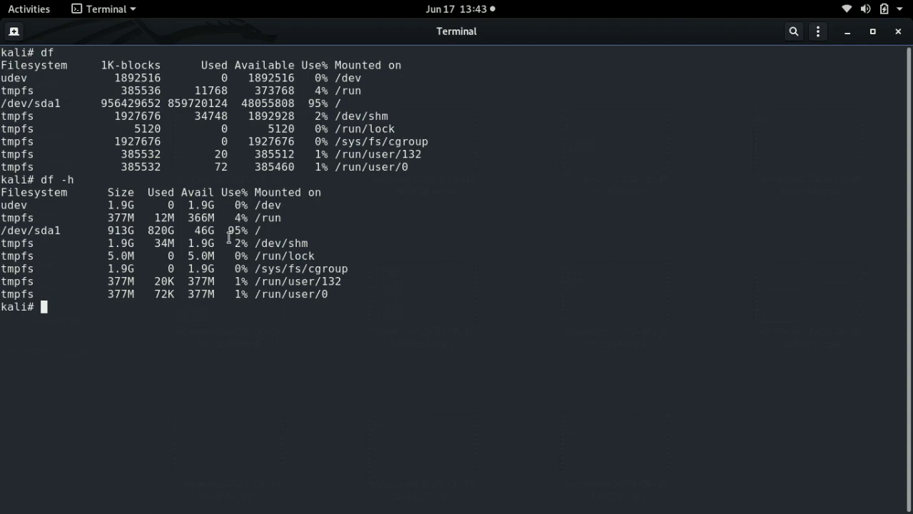
mouse_move(277, 207)
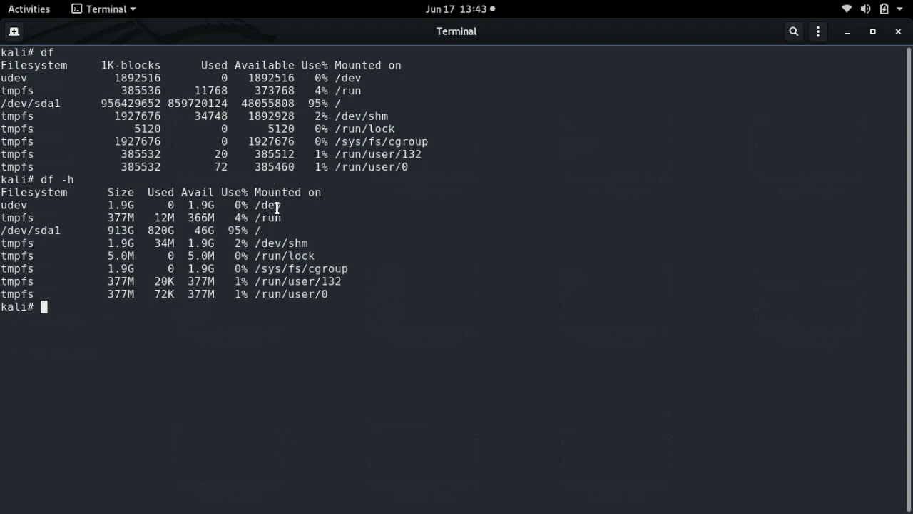
mouse_move(287, 322)
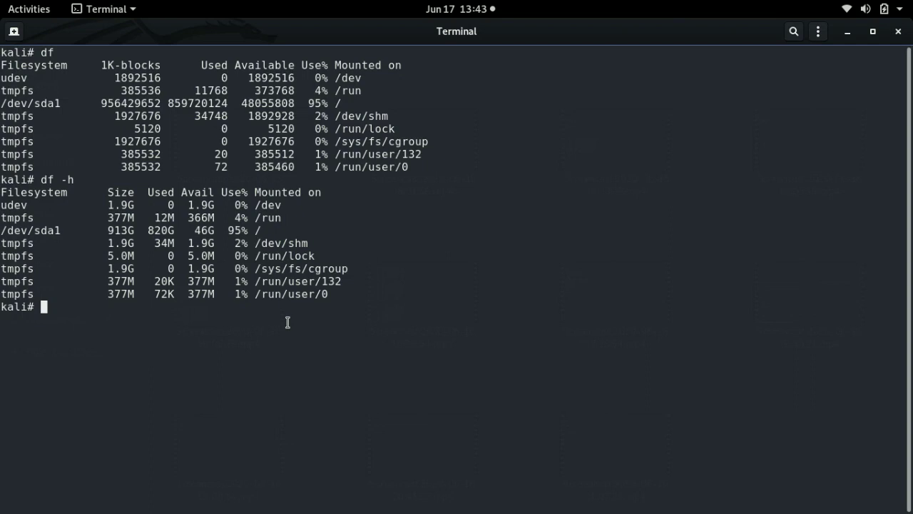
Step: Return to the home directory with cd
type("du")
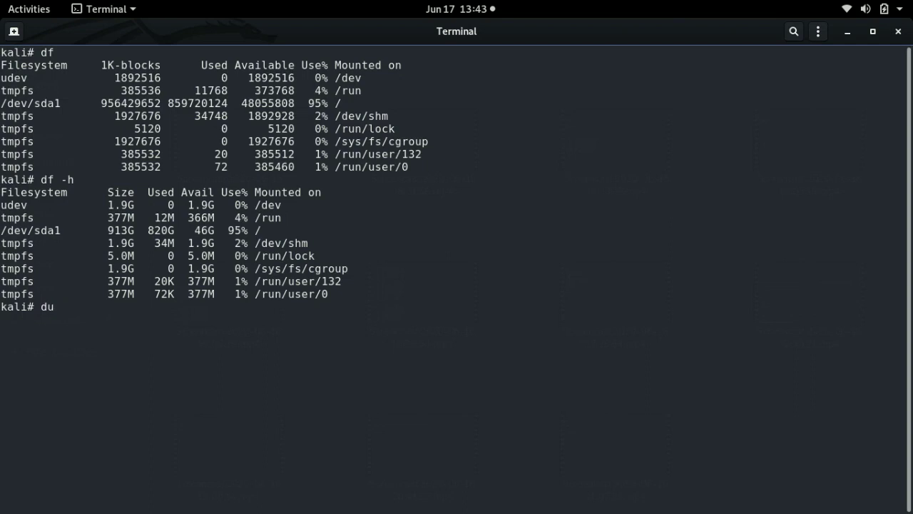
type("cd")
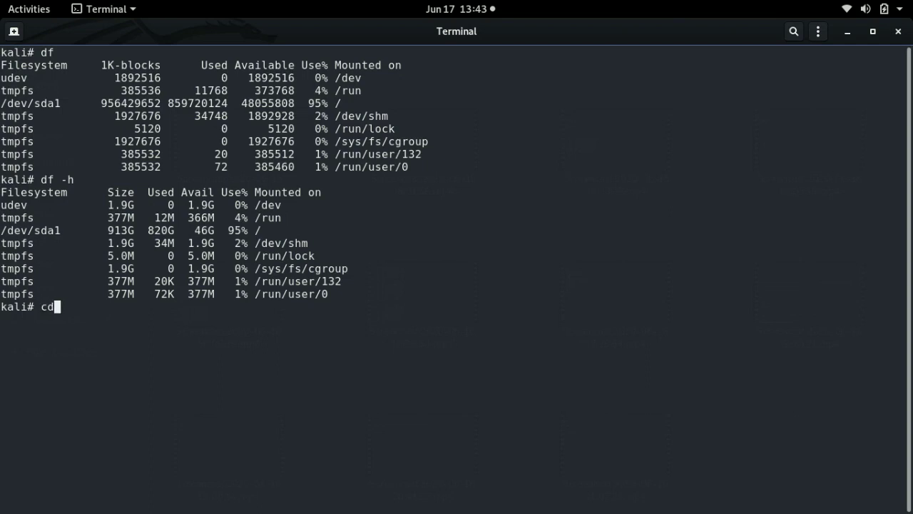
key("Return")
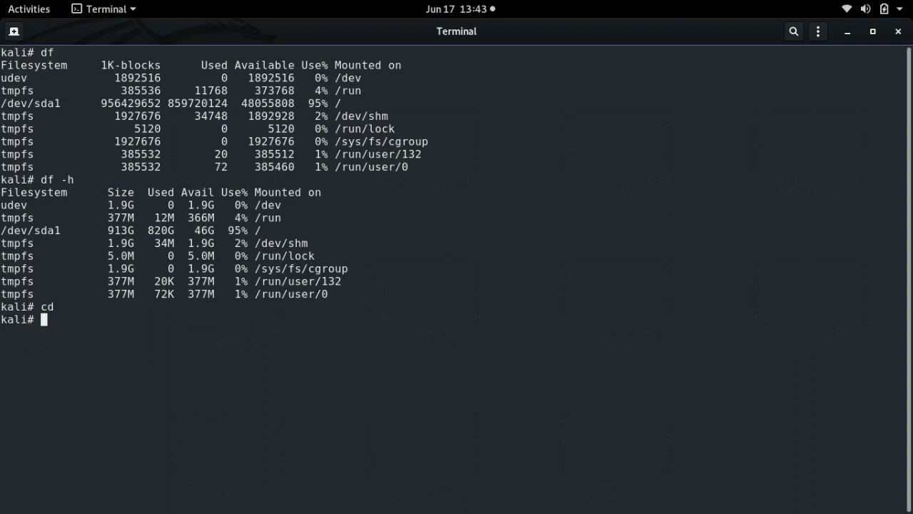
Step: List disk usage of the tutorial folder and its US, France, China and India subfolders with du
type("du")
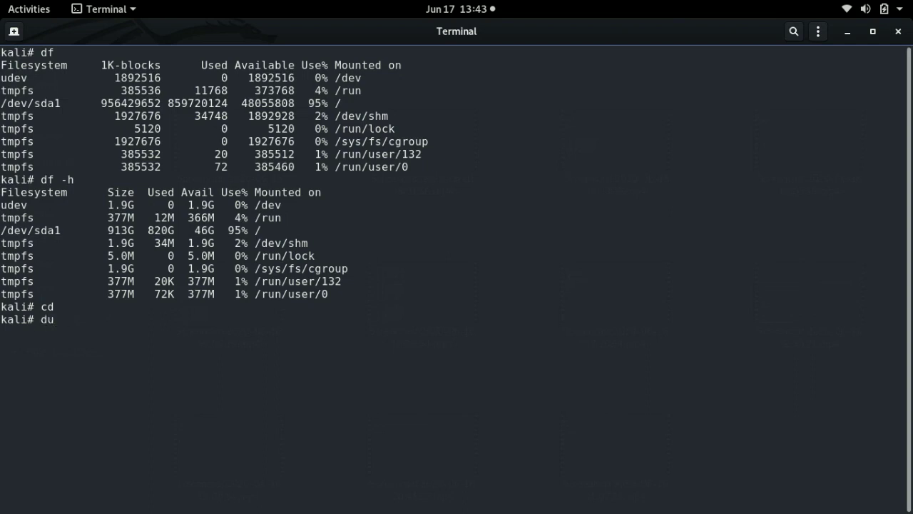
type("tot")
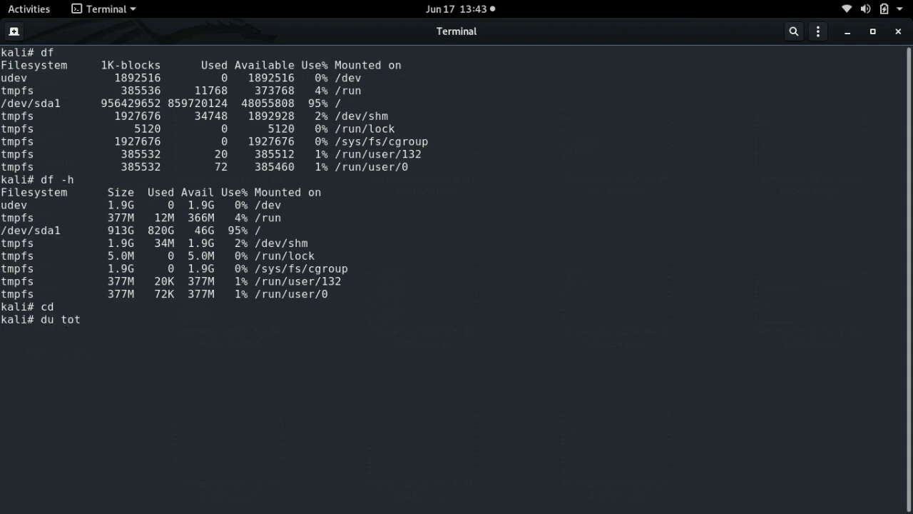
key("BackSpace")
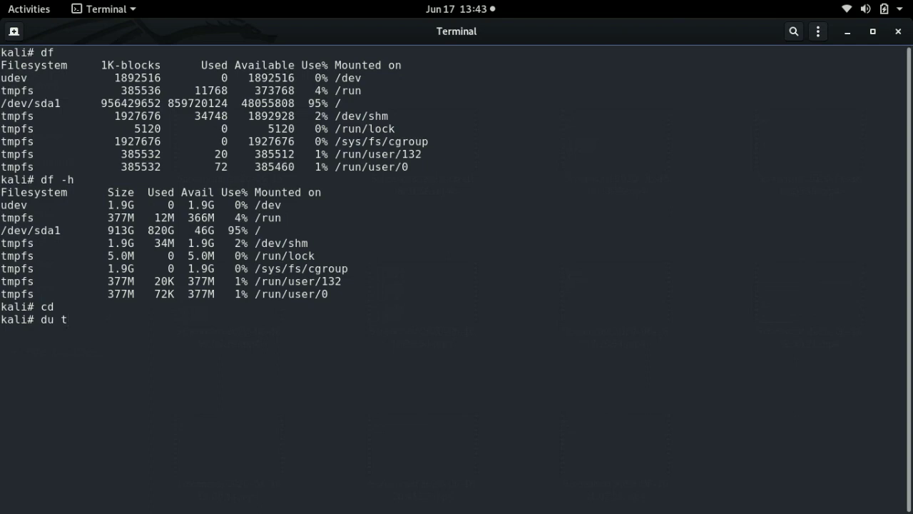
type("utor")
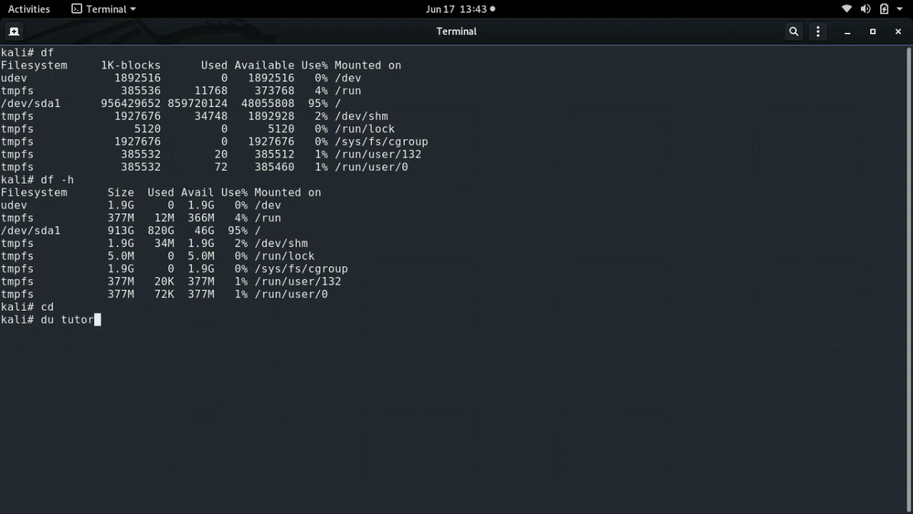
type("ial")
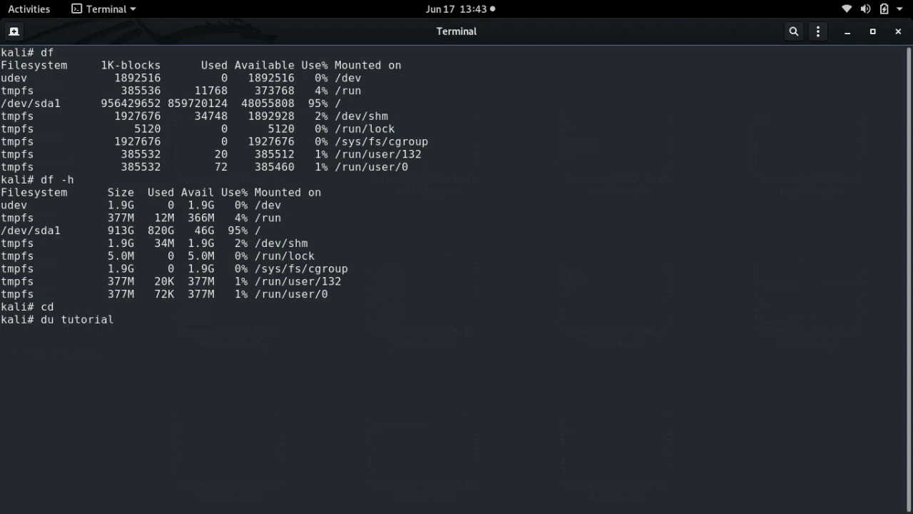
key("Return")
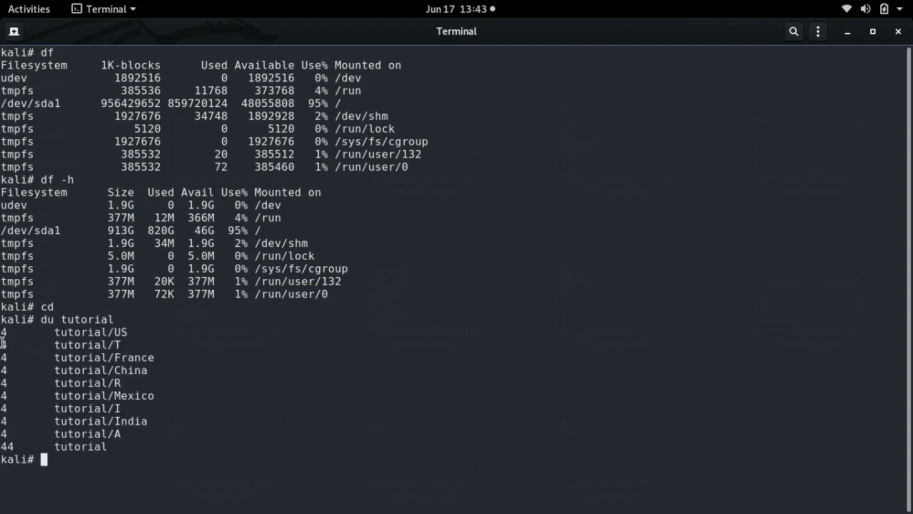
mouse_move(113, 357)
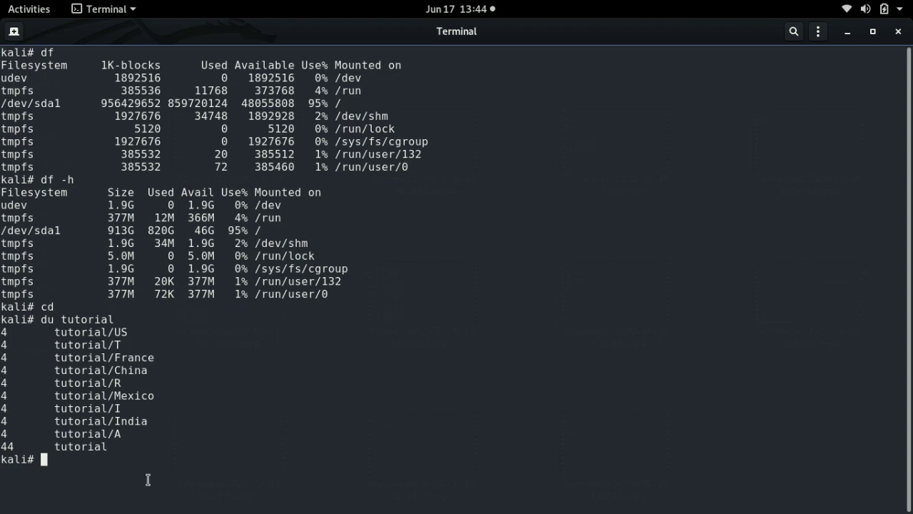
Step: Show du -h tutorial output with human-readable sizes, 4.0K per subfolder and 44K total
type("du")
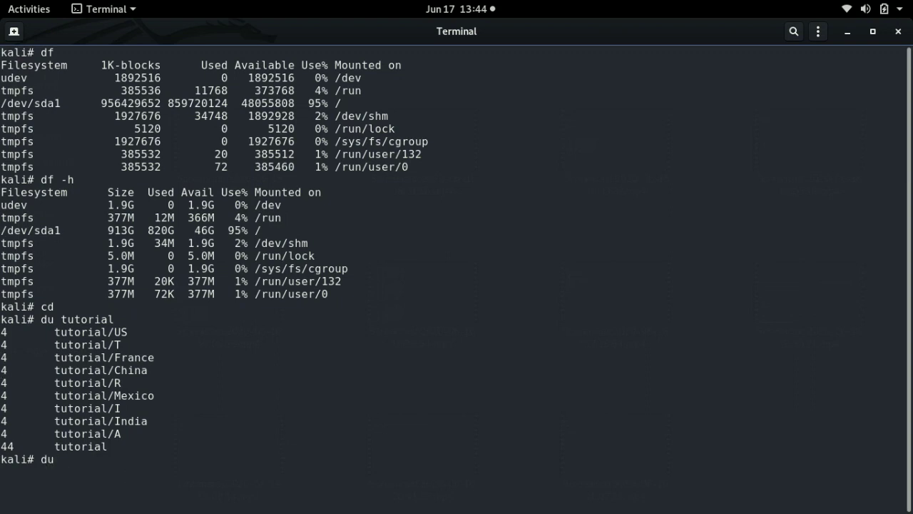
type("-h")
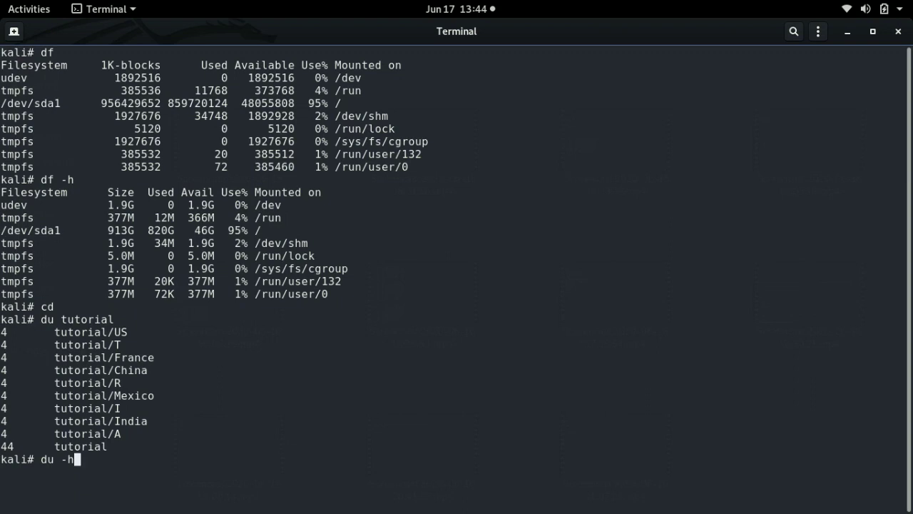
type("tu")
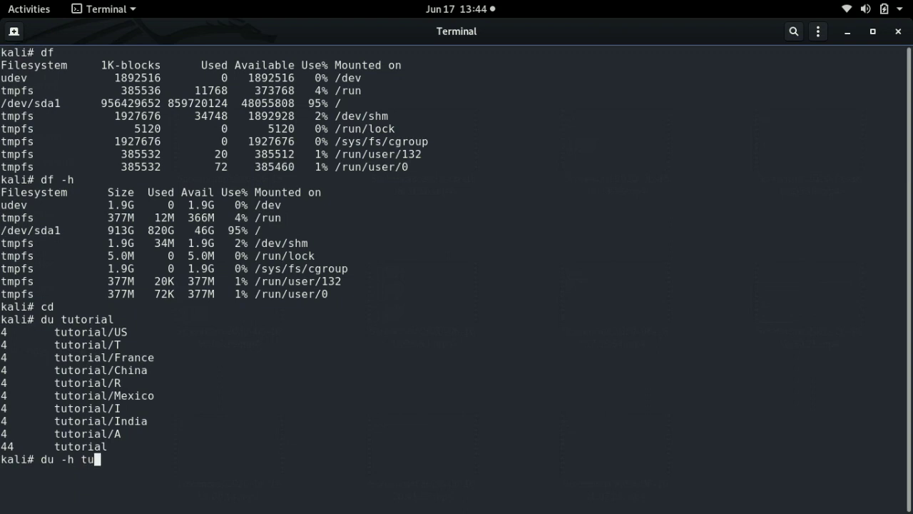
type("torial")
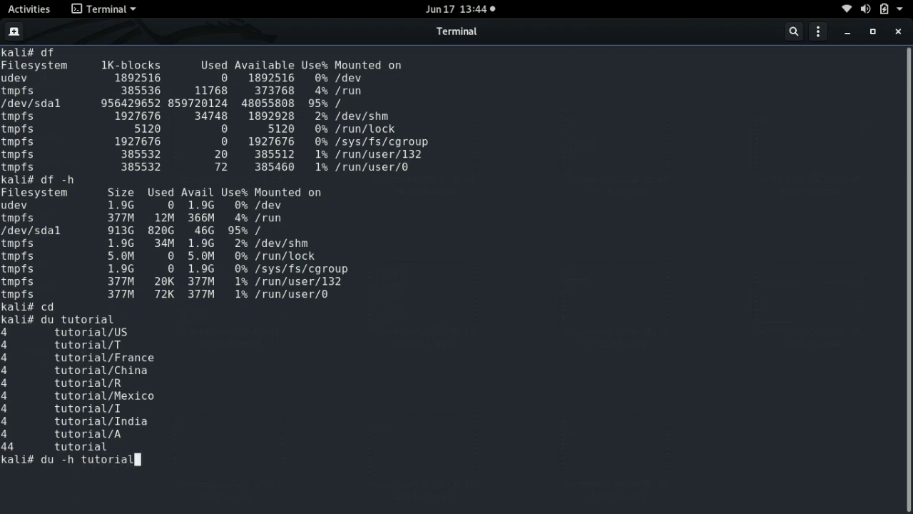
key("Return")
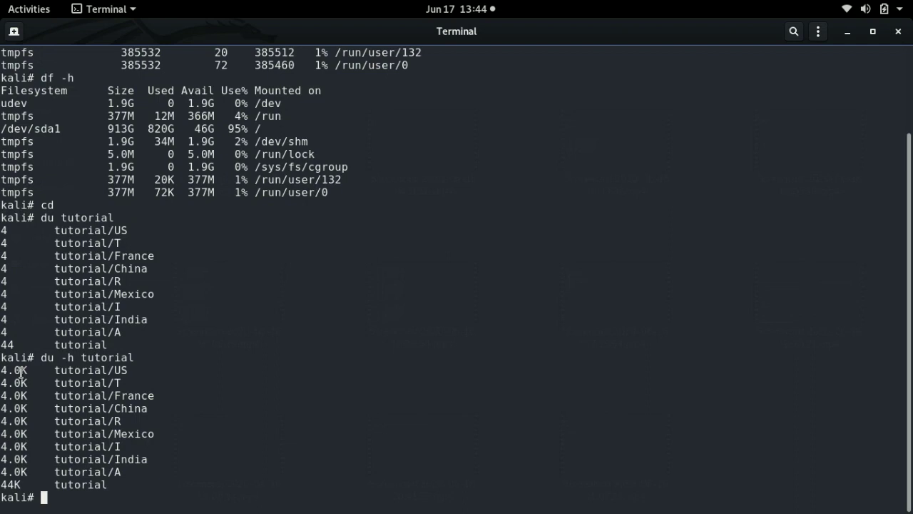
mouse_move(246, 308)
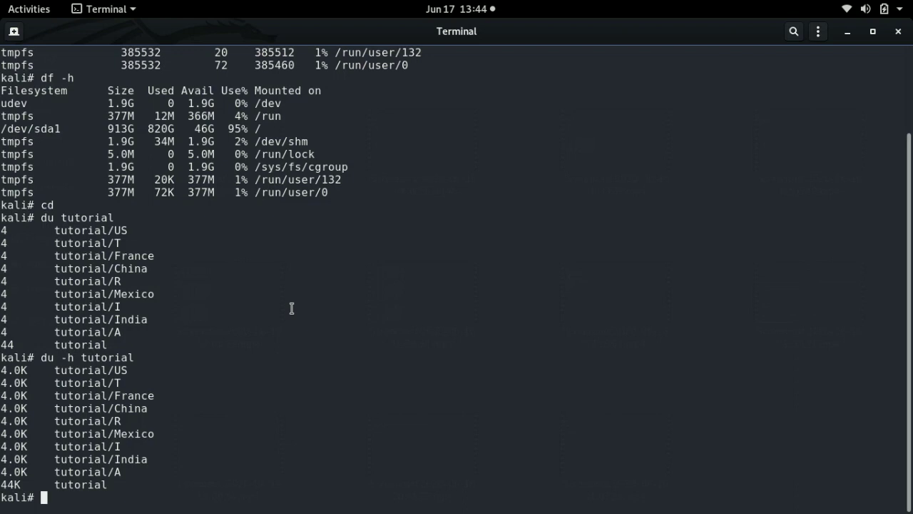
mouse_move(97, 360)
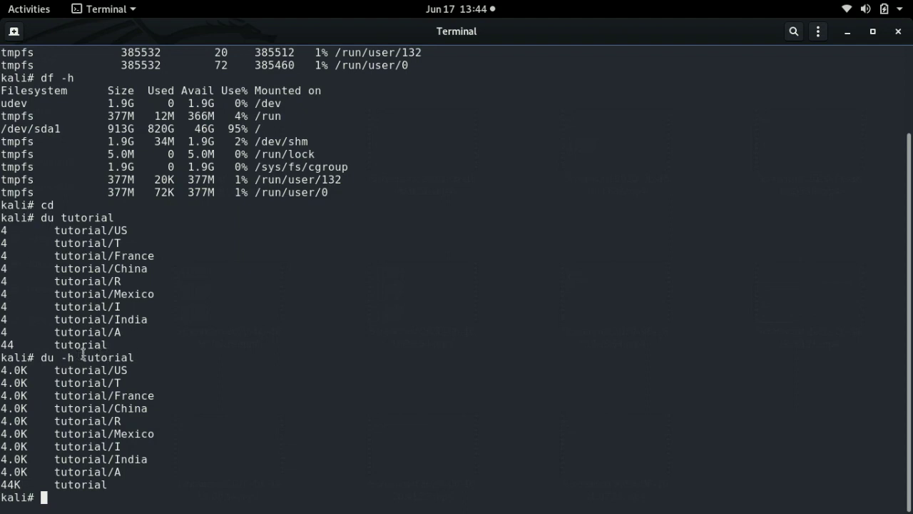
Step: Run du -h on the whole home folder and scroll through the listing to the 803G total
type("du")
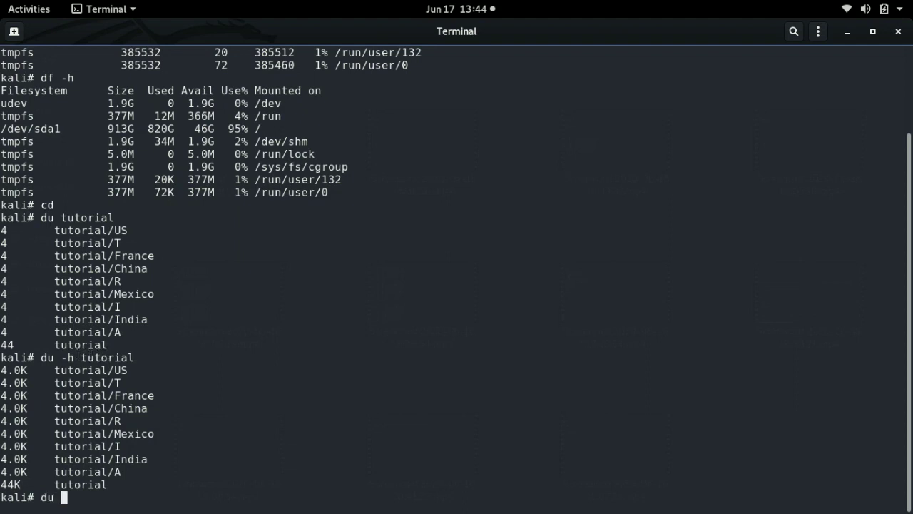
type("-h")
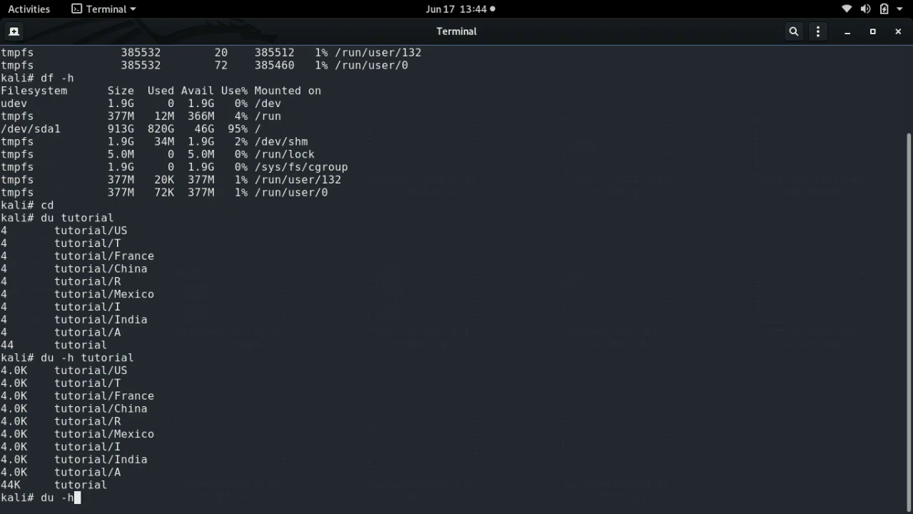
mouse_move(74, 496)
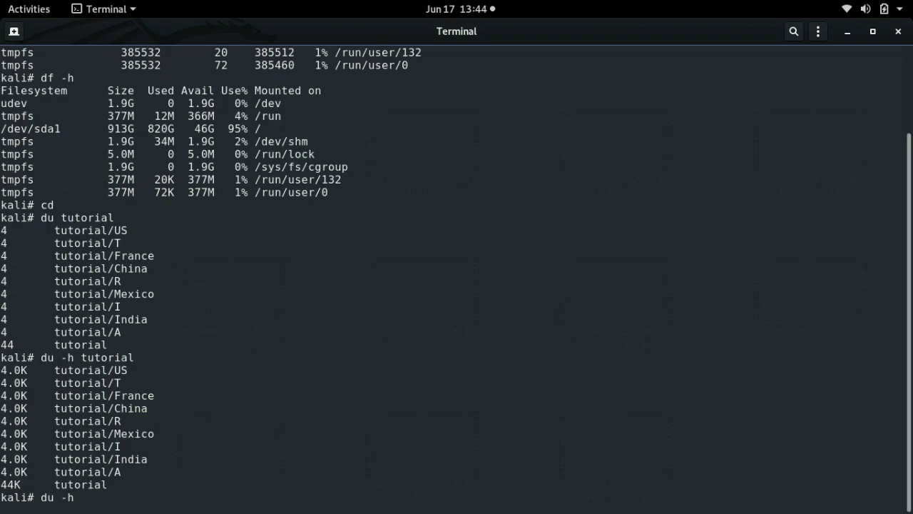
key("Return")
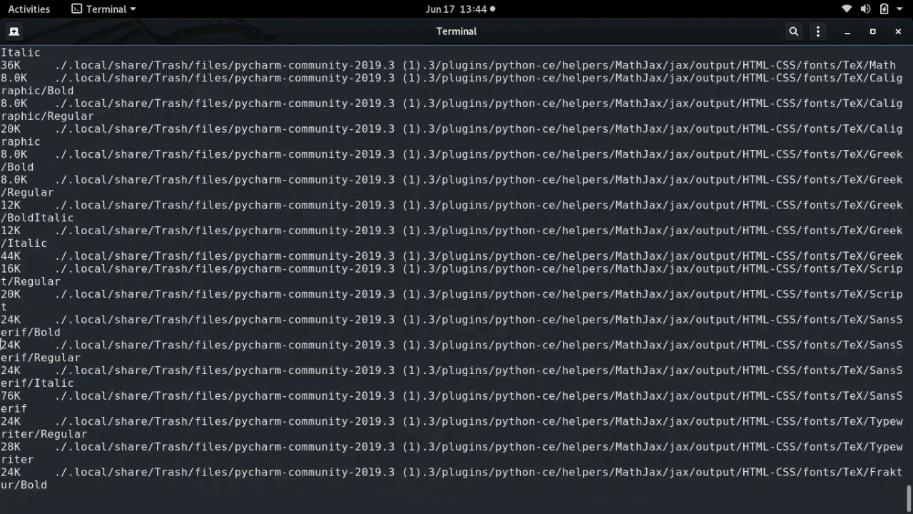
scroll("down", 3)
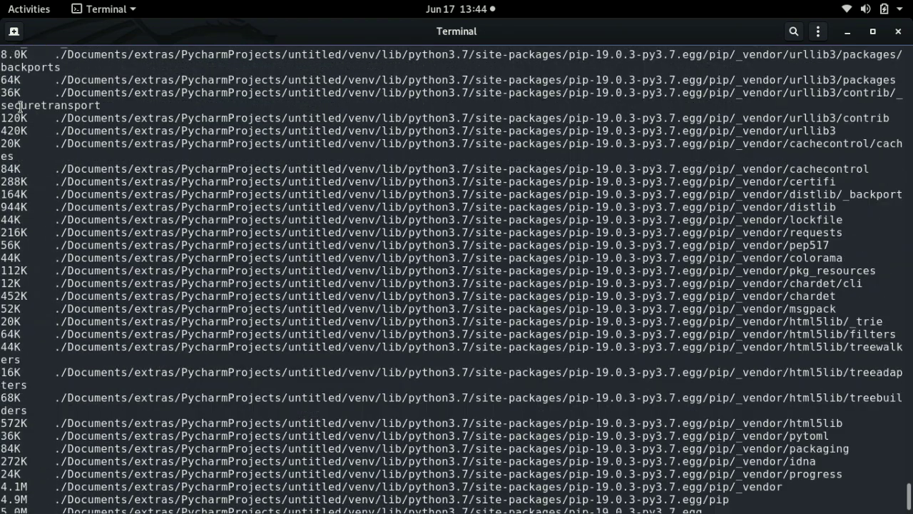
scroll("down", 3)
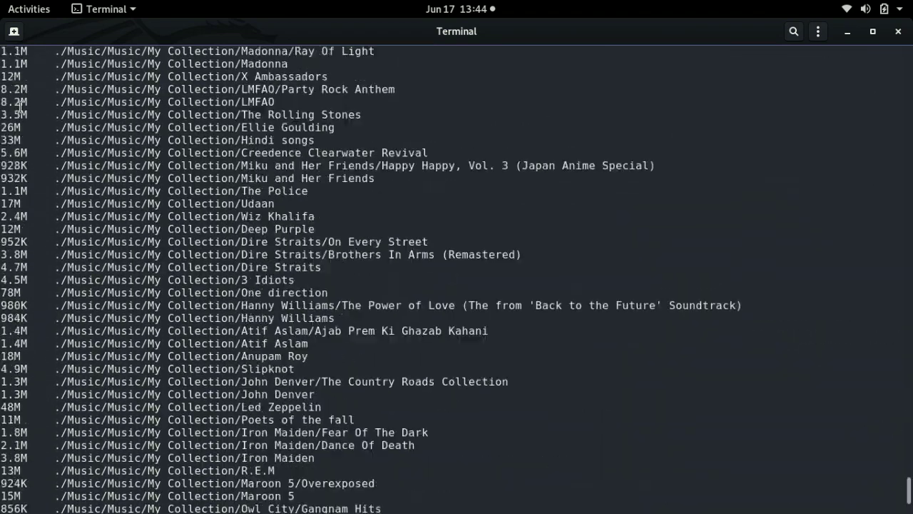
scroll("down", 3)
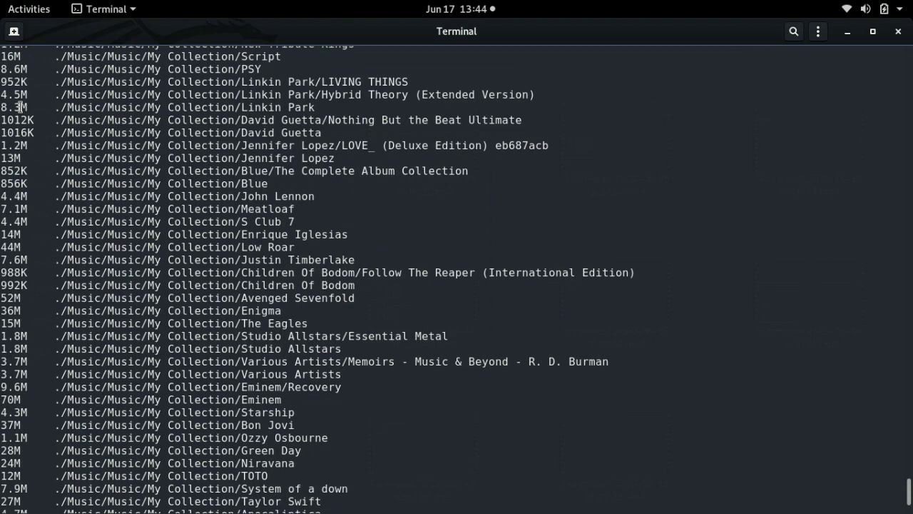
scroll("down", 3)
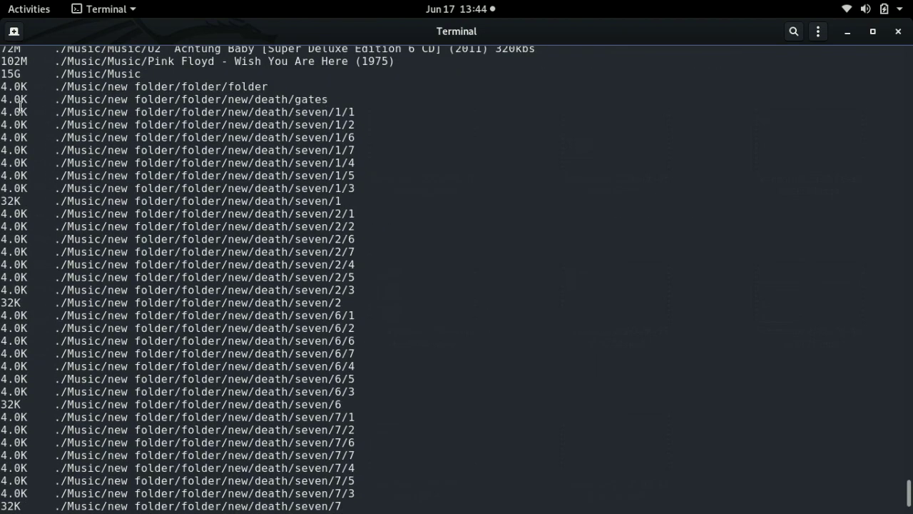
scroll("down", 3)
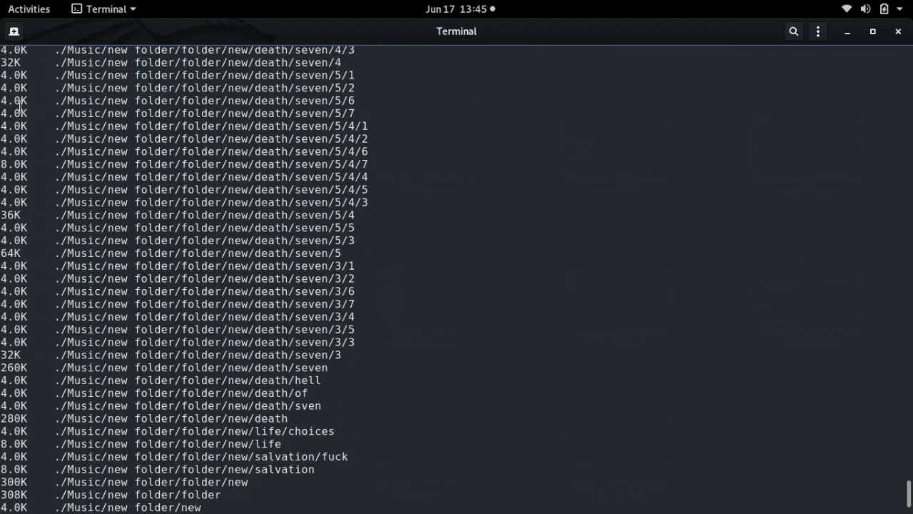
scroll("down", 3)
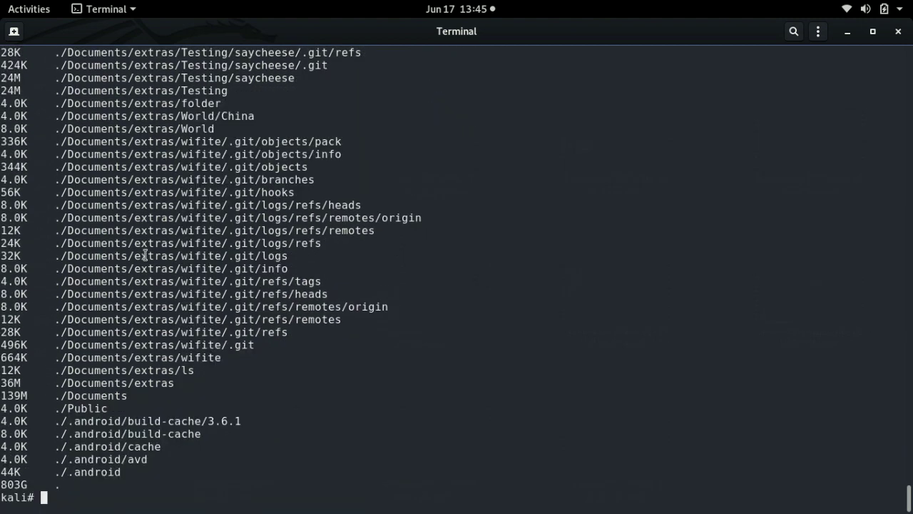
type("c")
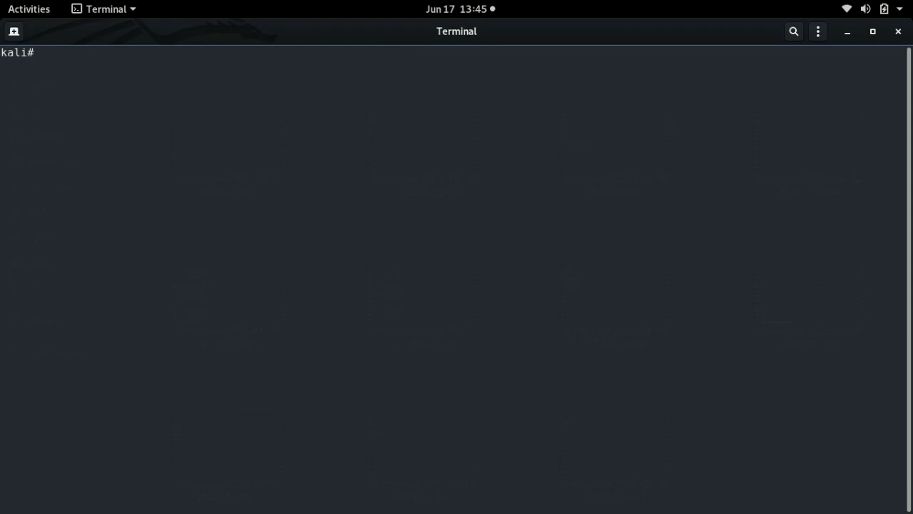
Step: Attempt passwd soap, entering and retyping a new password that fails with a mismatch
type("pass")
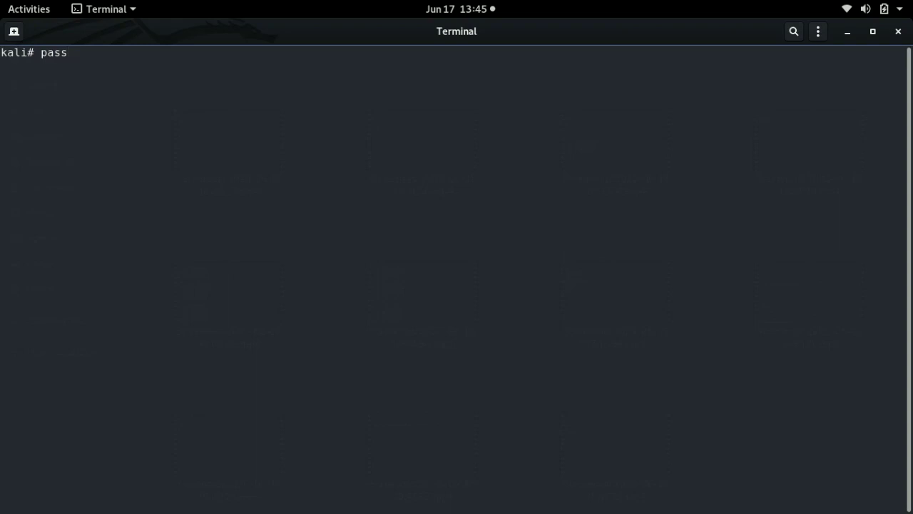
type("wd")
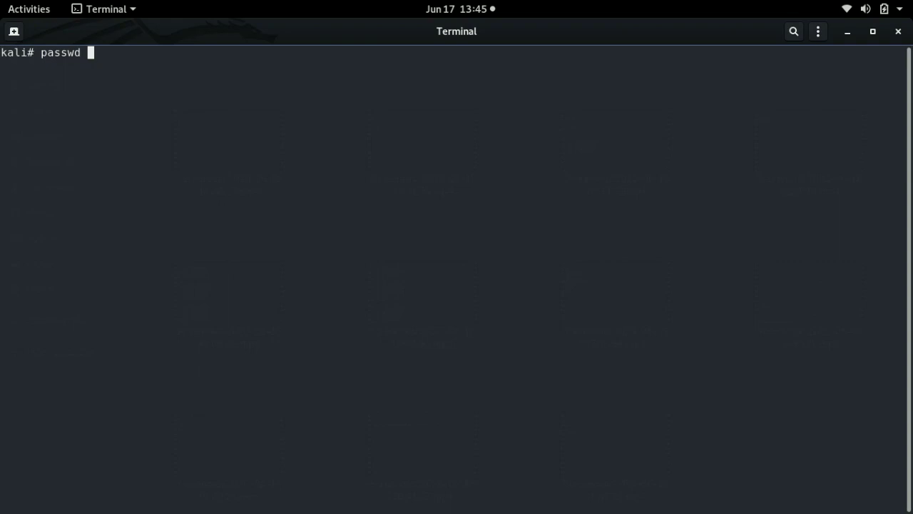
type("soap")
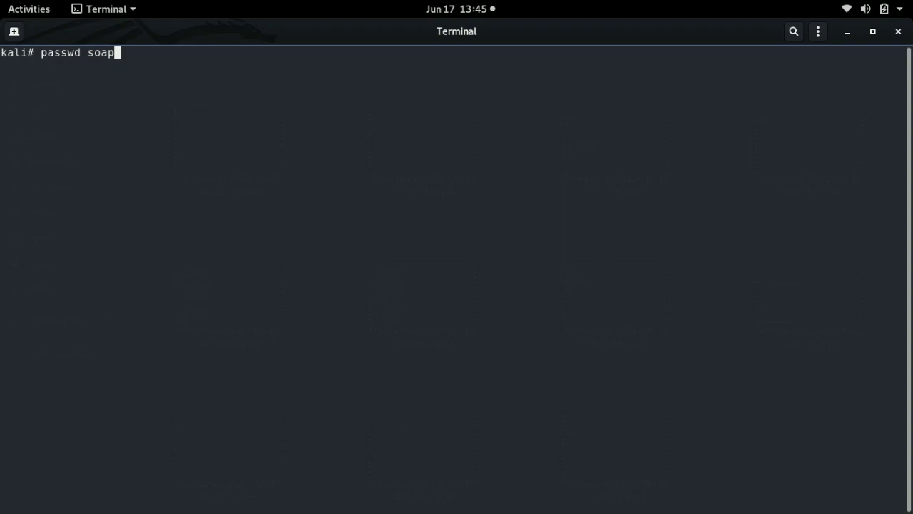
key("Return")
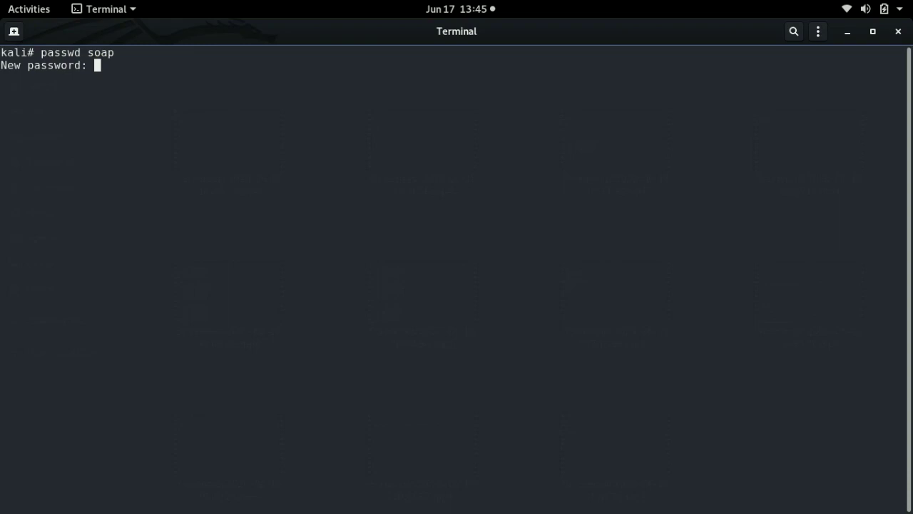
key("Return")
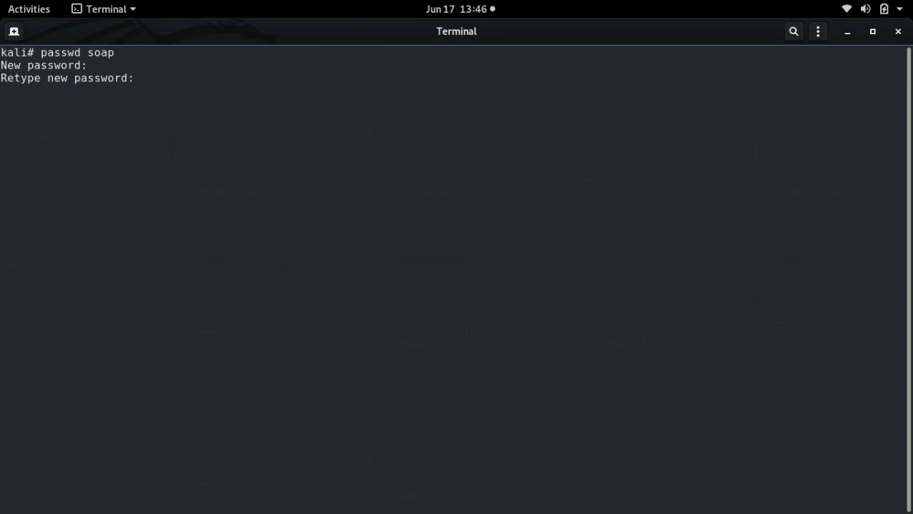
key("Return")
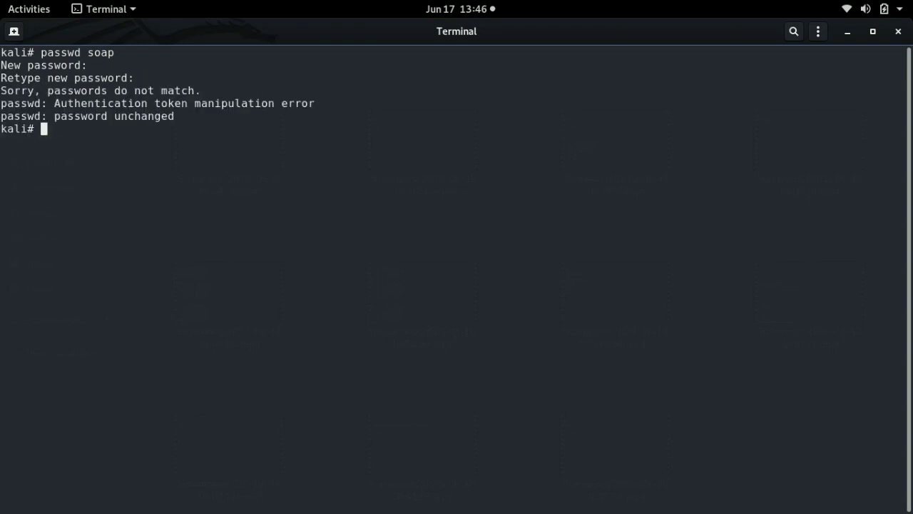
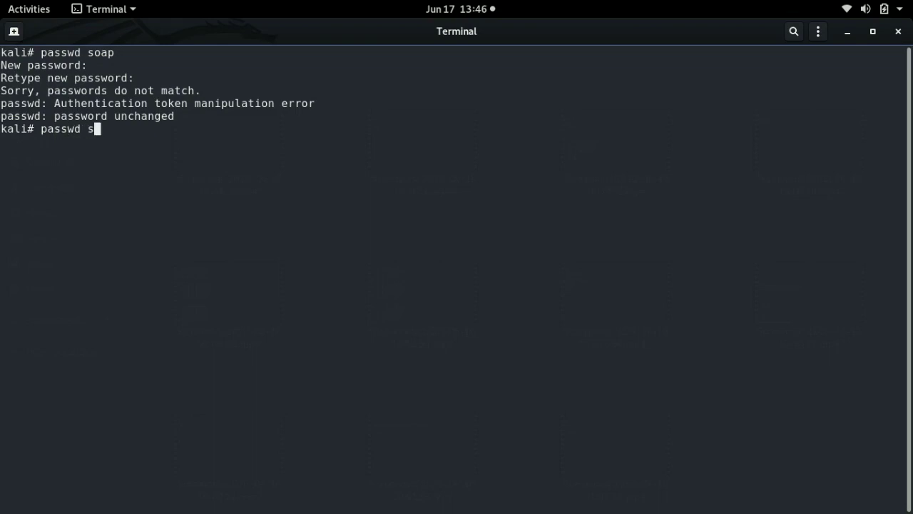
Step: Retry passwd soap so the password is reported updated successfully
key("Return")
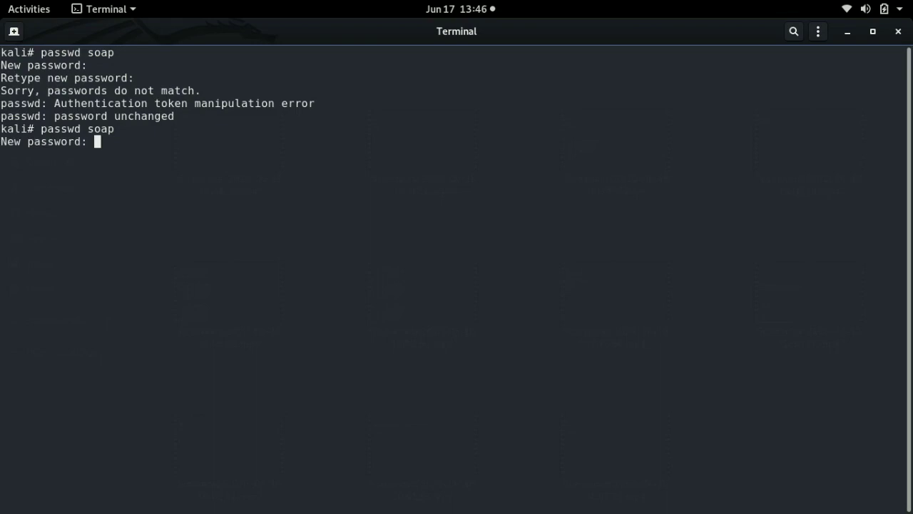
key("Return")
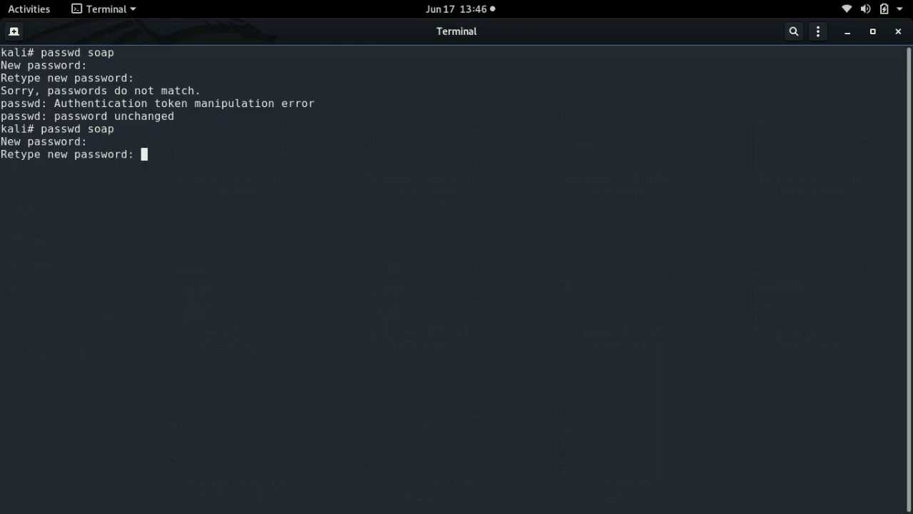
key("Return")
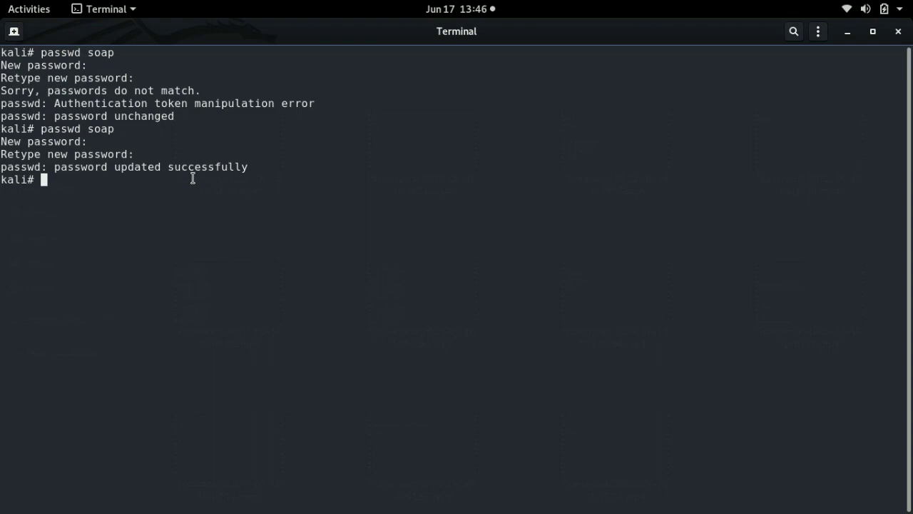
Step: Run dig google.com to print its A record 172.217.166.206 and nameserver entries
type("di")
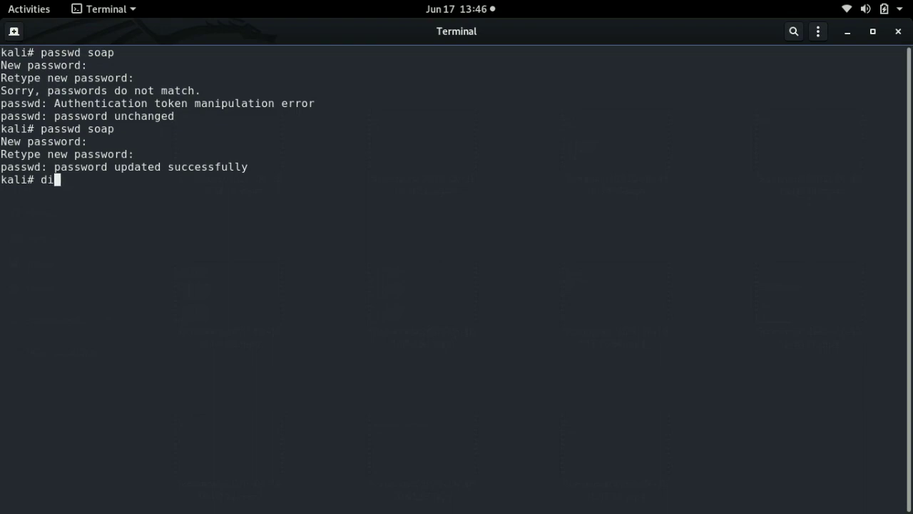
type("g")
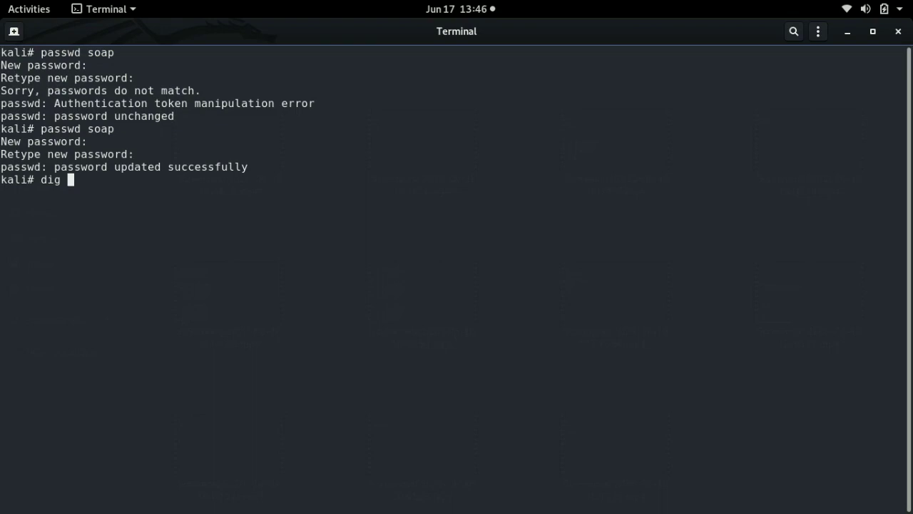
type("g")
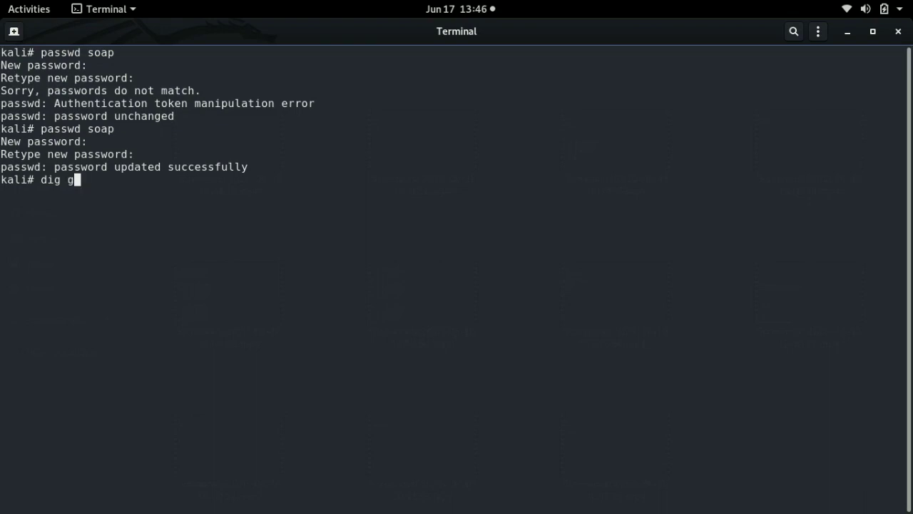
type("ooglee")
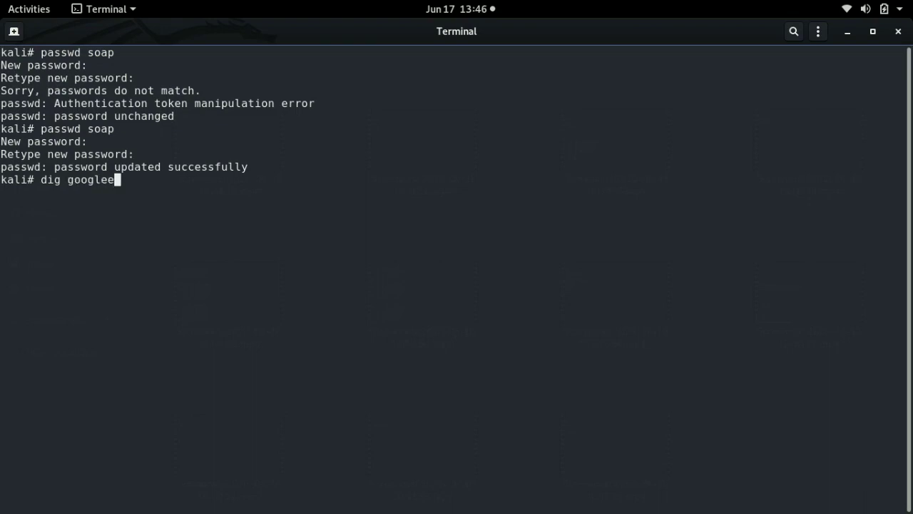
key("BackSpace")
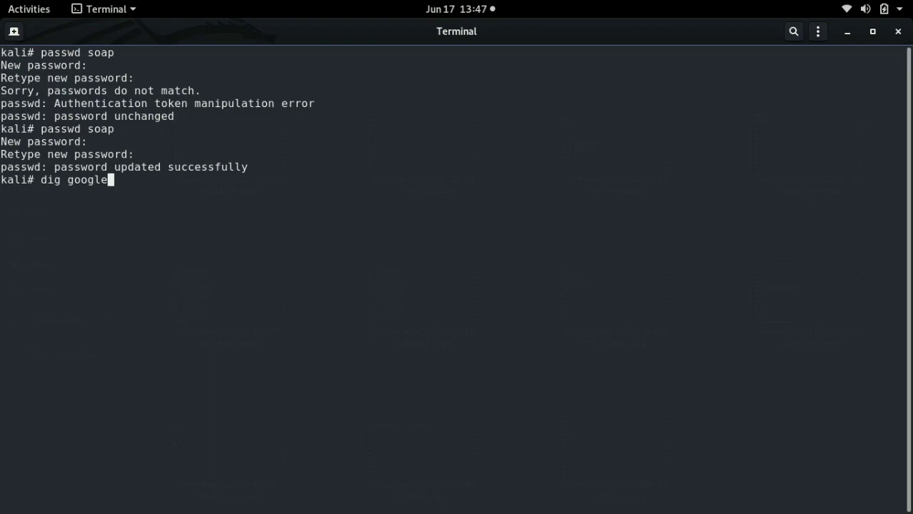
type(".com")
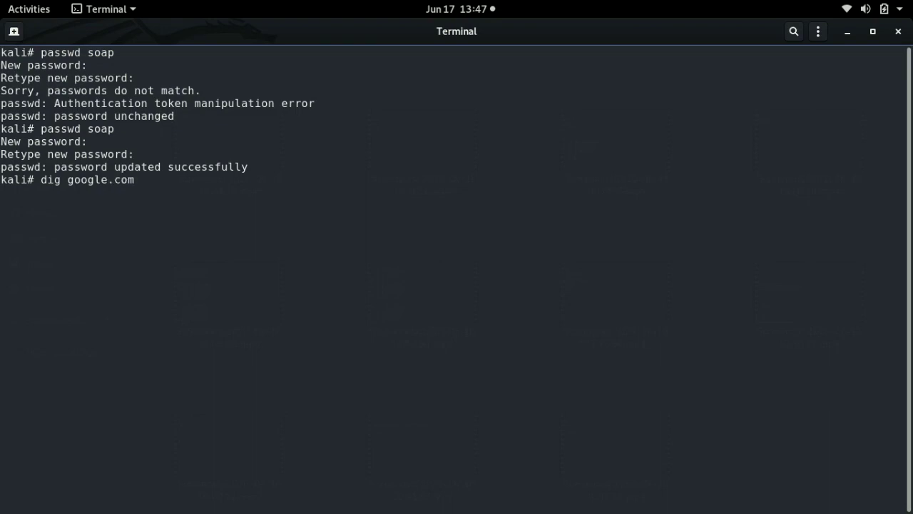
key("Return")
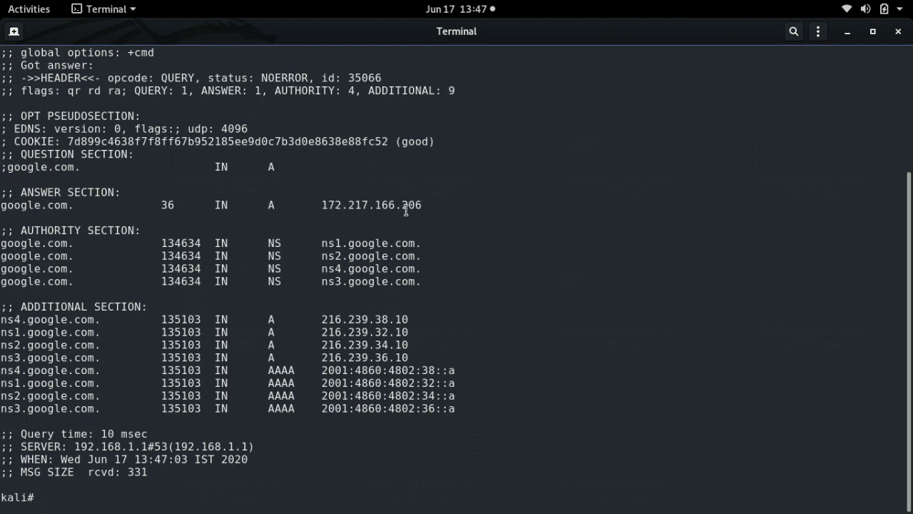
mouse_move(272, 217)
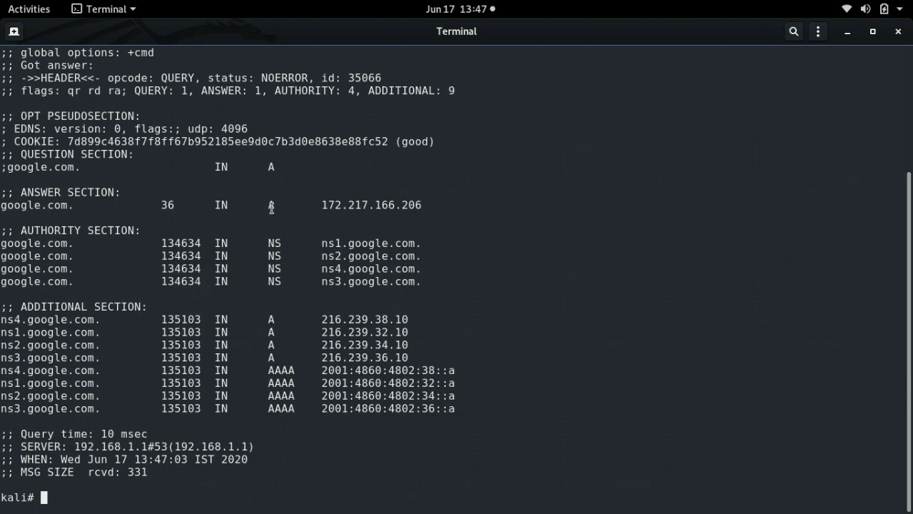
mouse_move(271, 199)
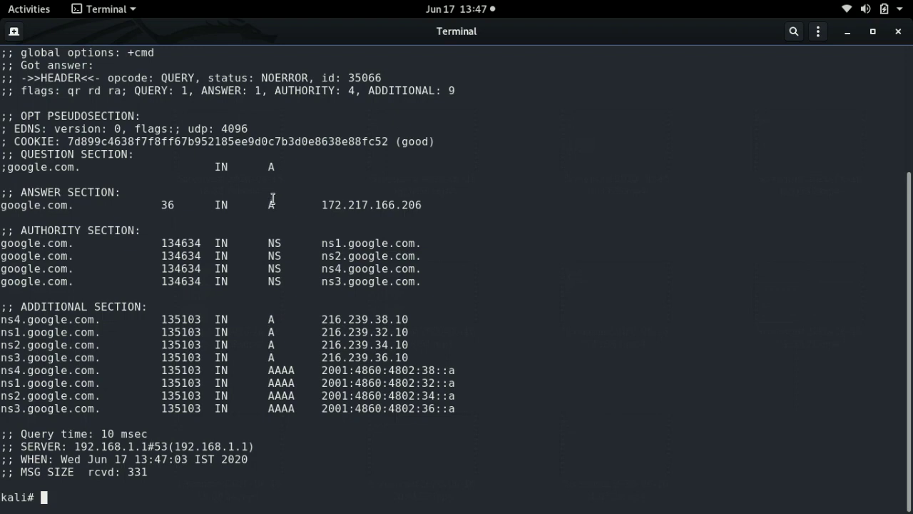
mouse_move(277, 243)
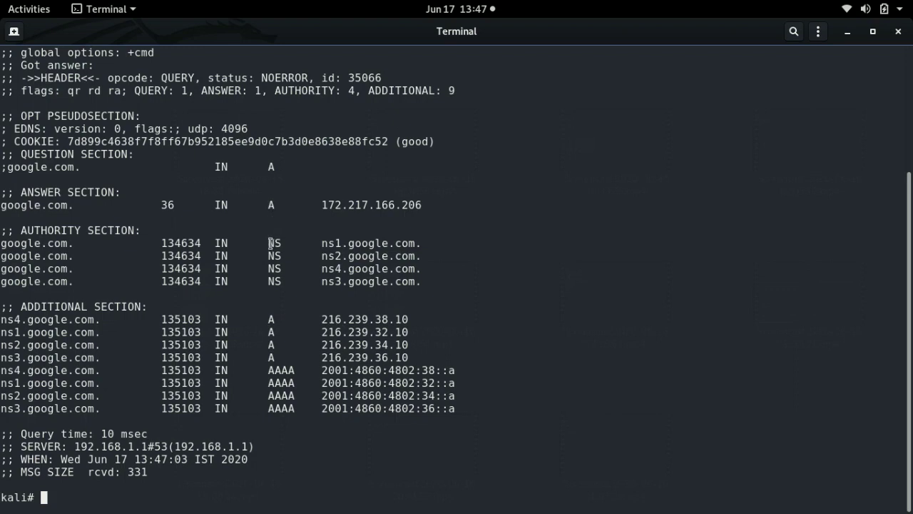
mouse_move(411, 256)
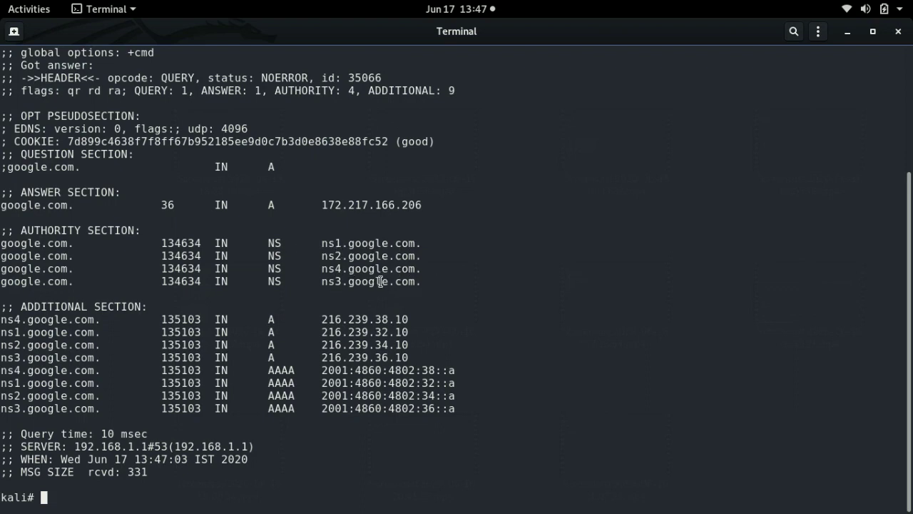
mouse_move(281, 323)
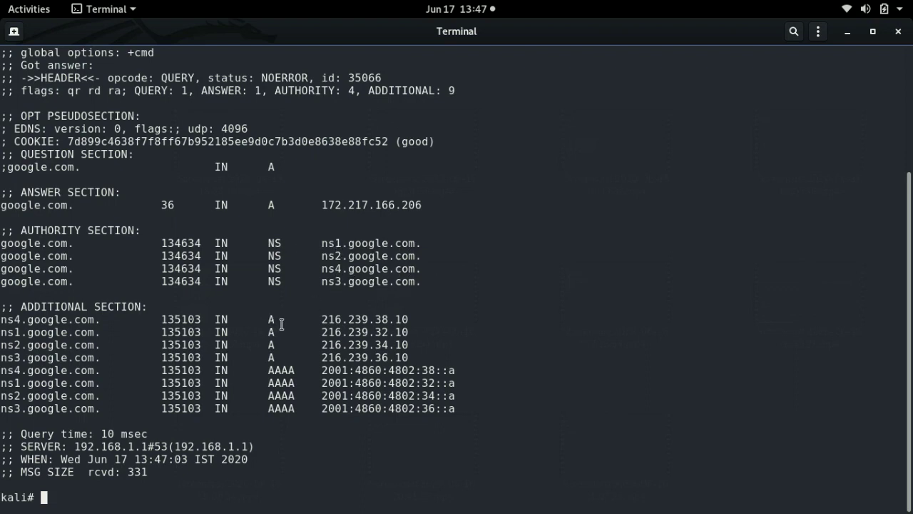
mouse_move(265, 370)
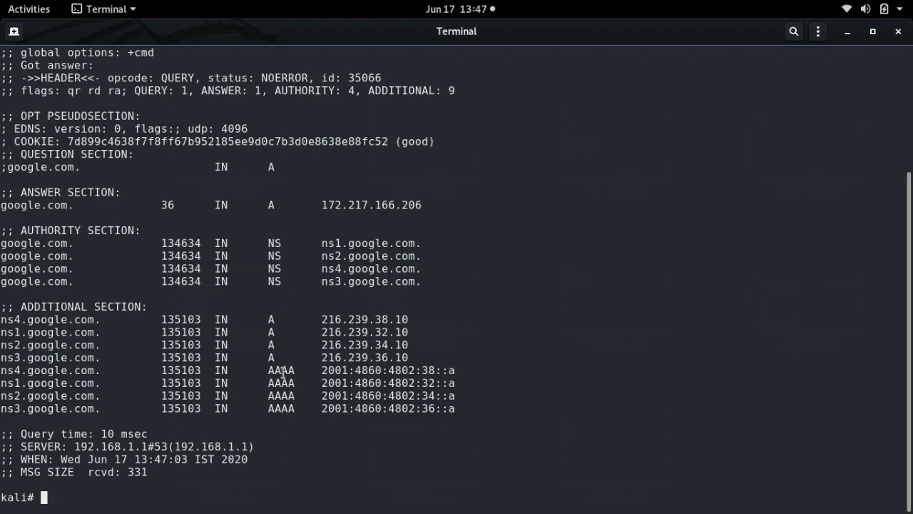
mouse_move(364, 369)
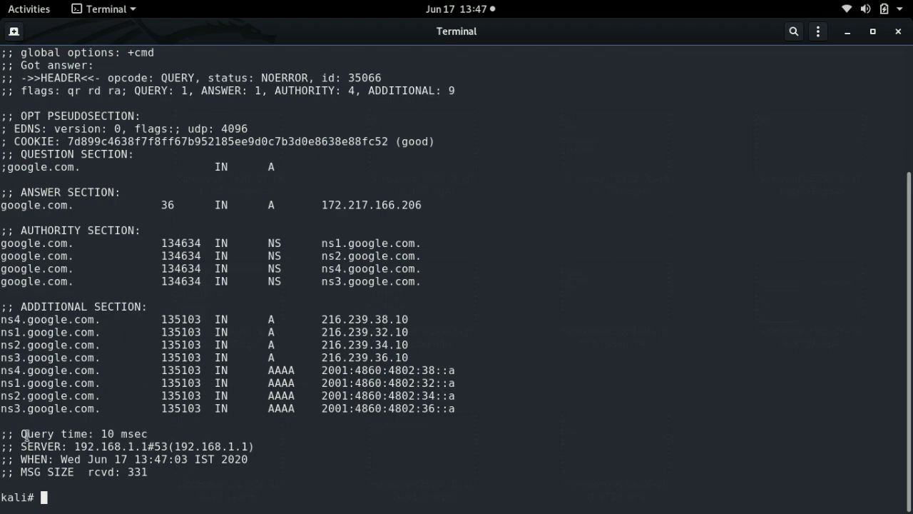
mouse_move(125, 437)
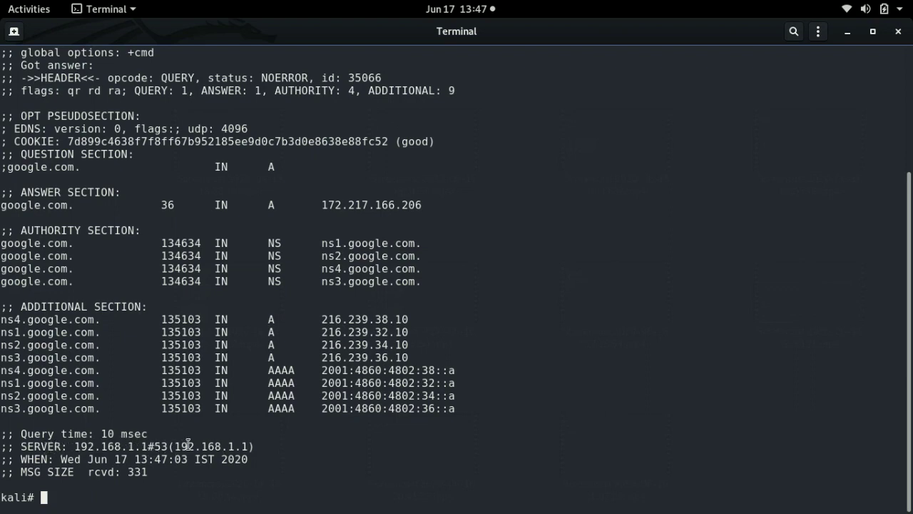
mouse_move(227, 446)
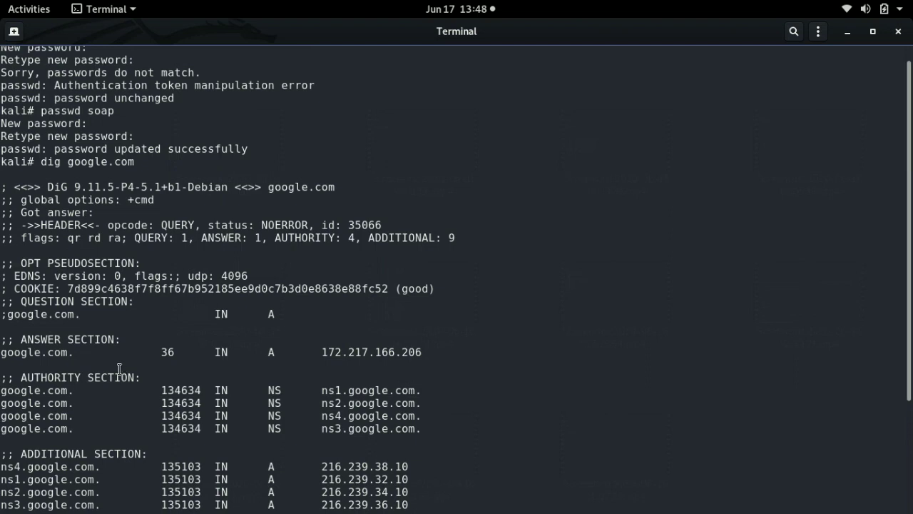
mouse_move(97, 224)
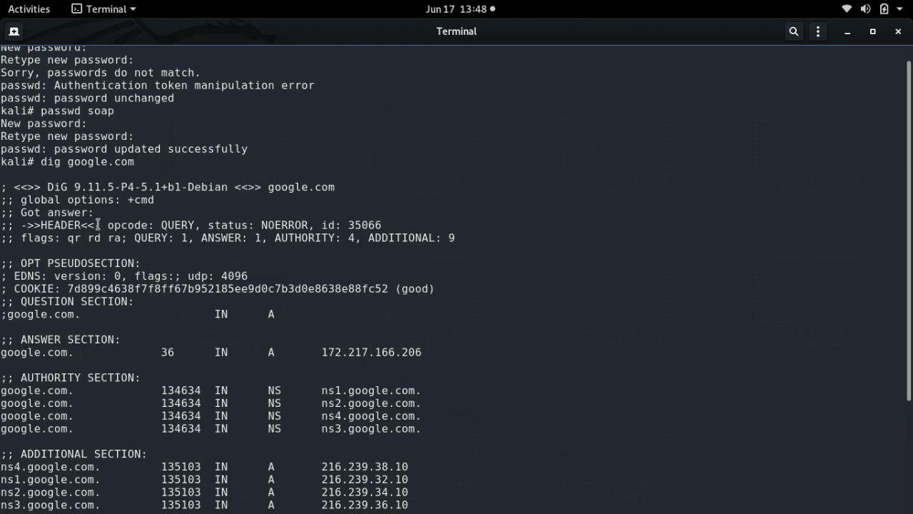
mouse_move(193, 237)
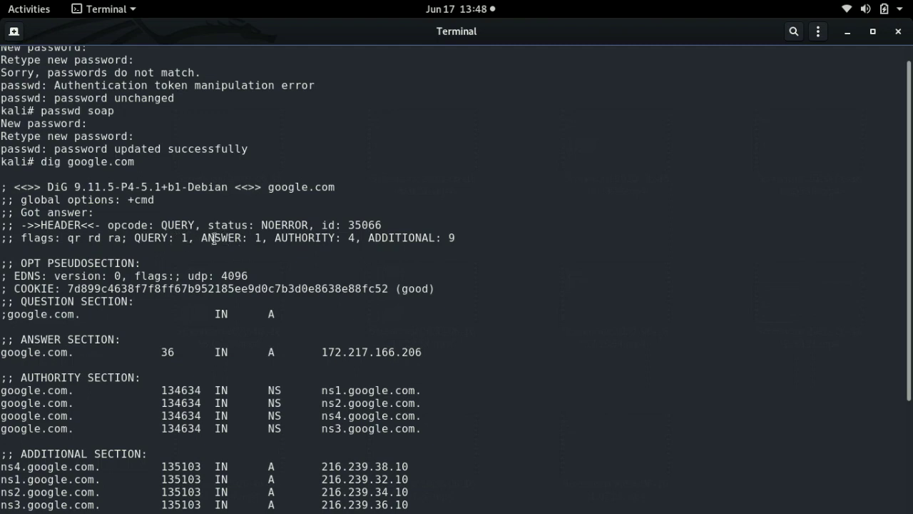
mouse_move(29, 340)
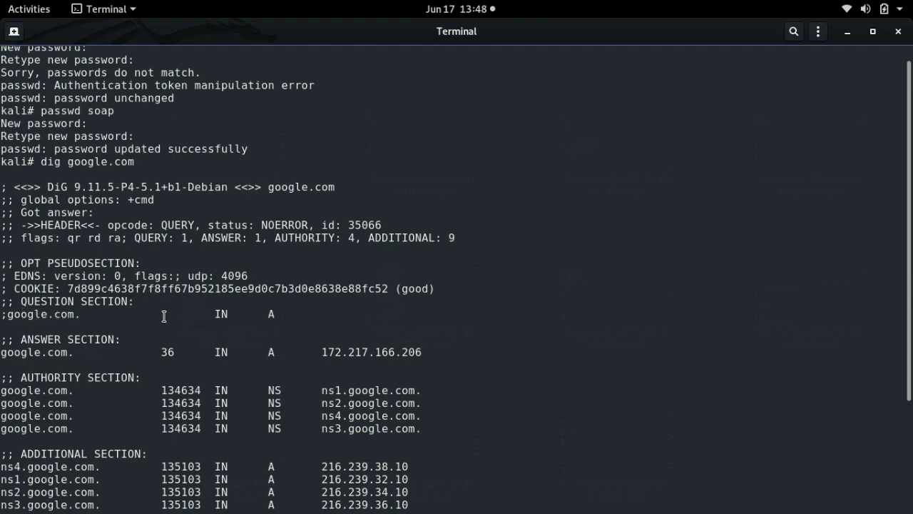
mouse_move(21, 341)
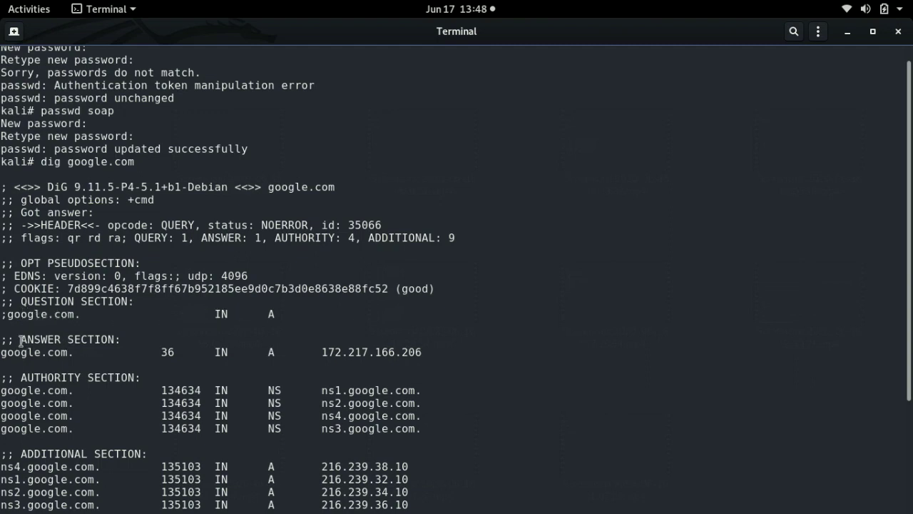
mouse_move(208, 351)
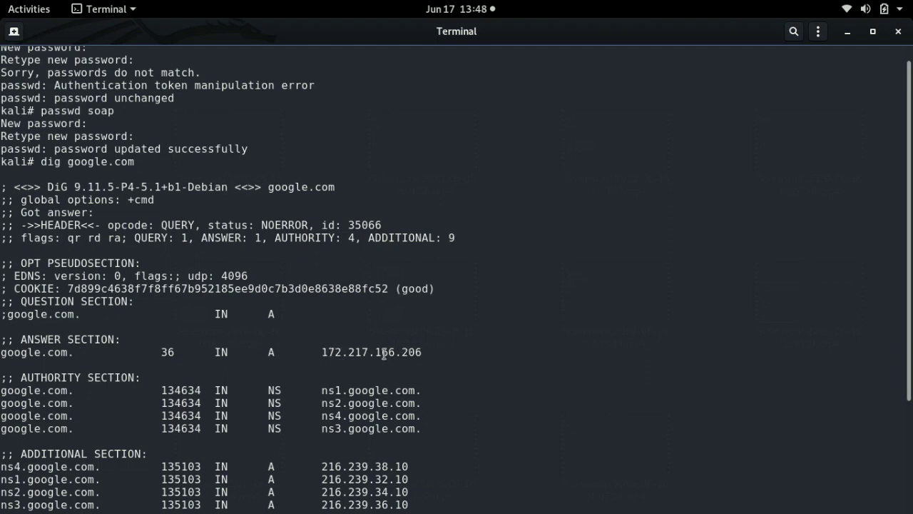
mouse_move(386, 362)
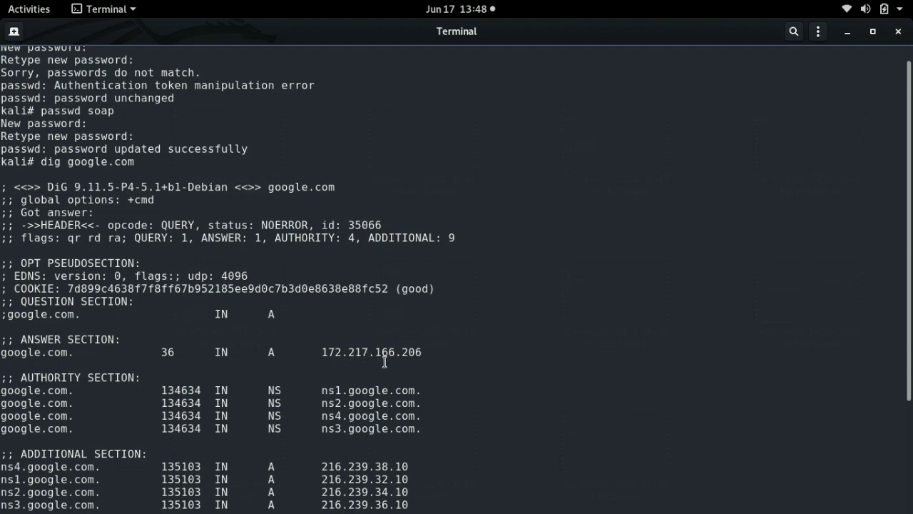
mouse_move(397, 356)
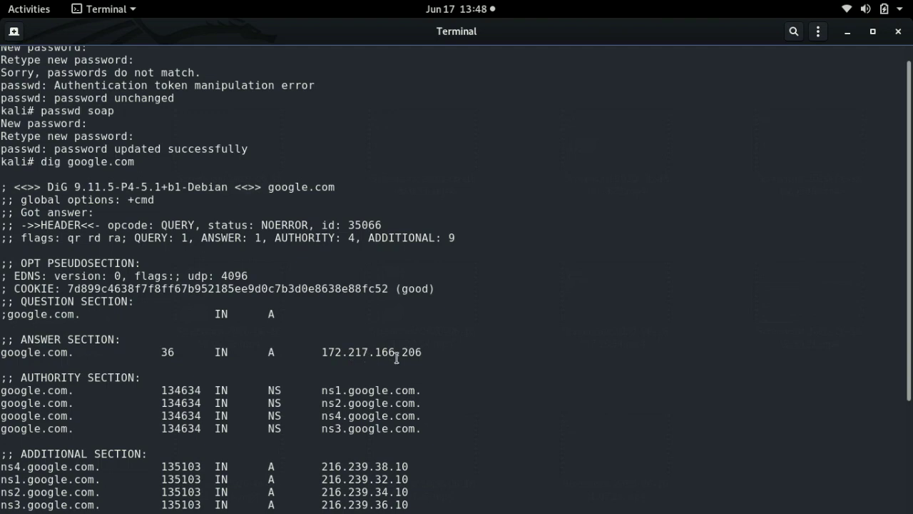
scroll("down", 3)
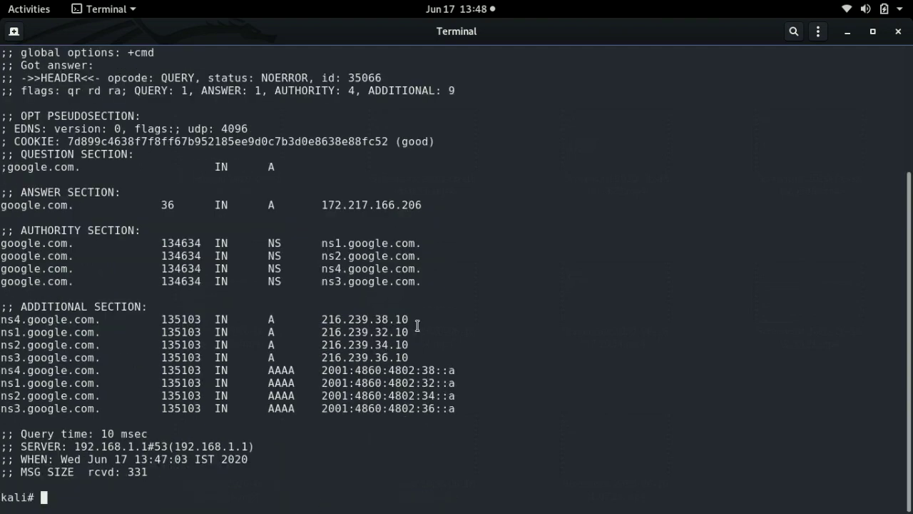